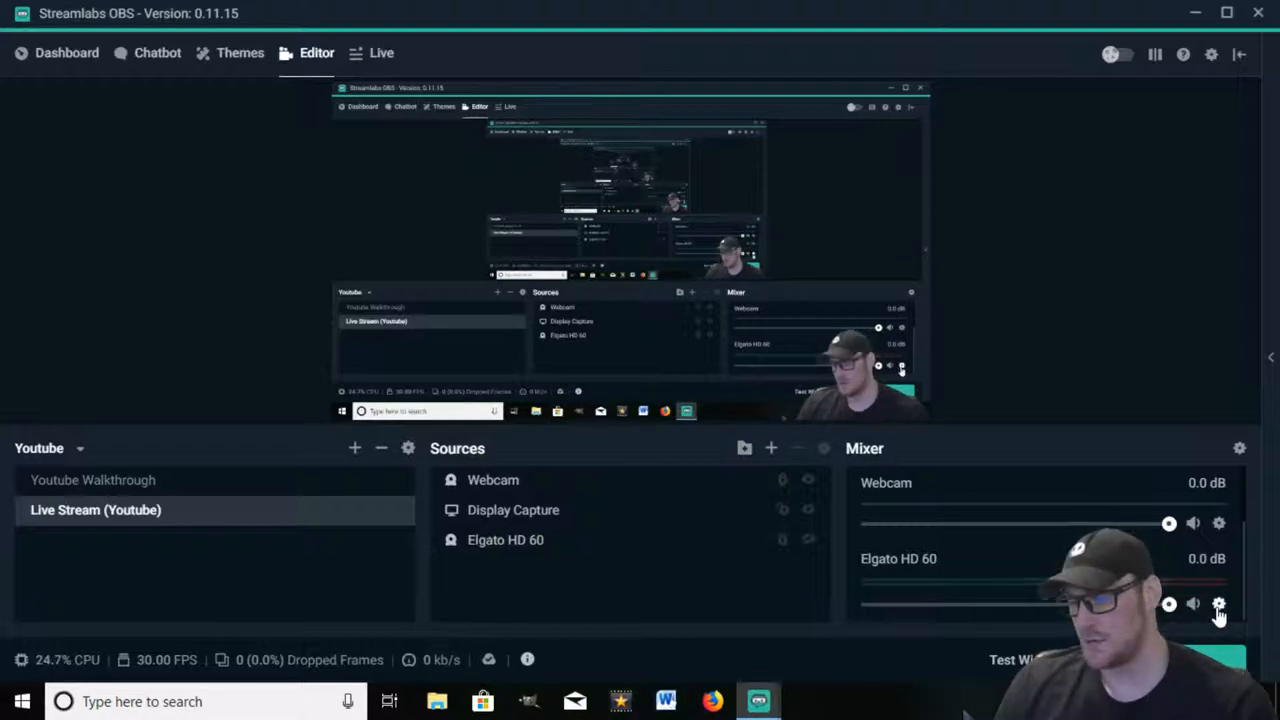
- Start a new filter on Elgato HD 60 and pick Compressor as its type
right_click(1239, 603)
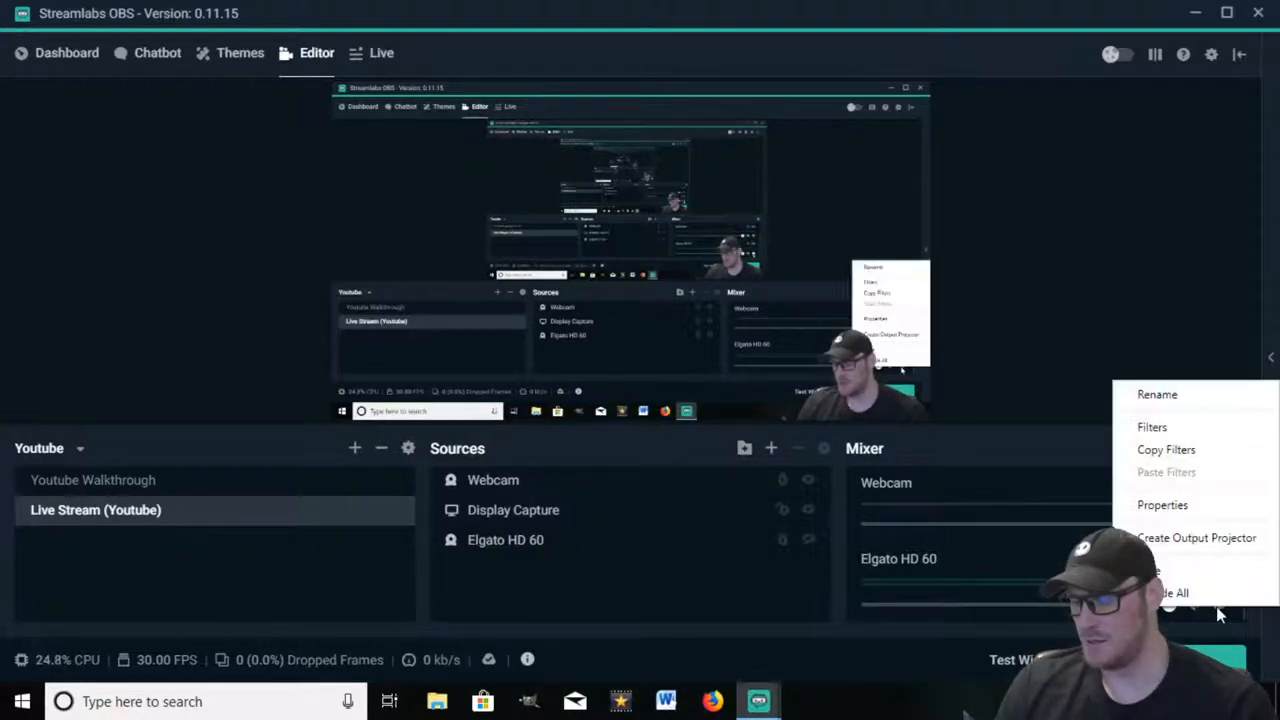
mouse_move(1206, 434)
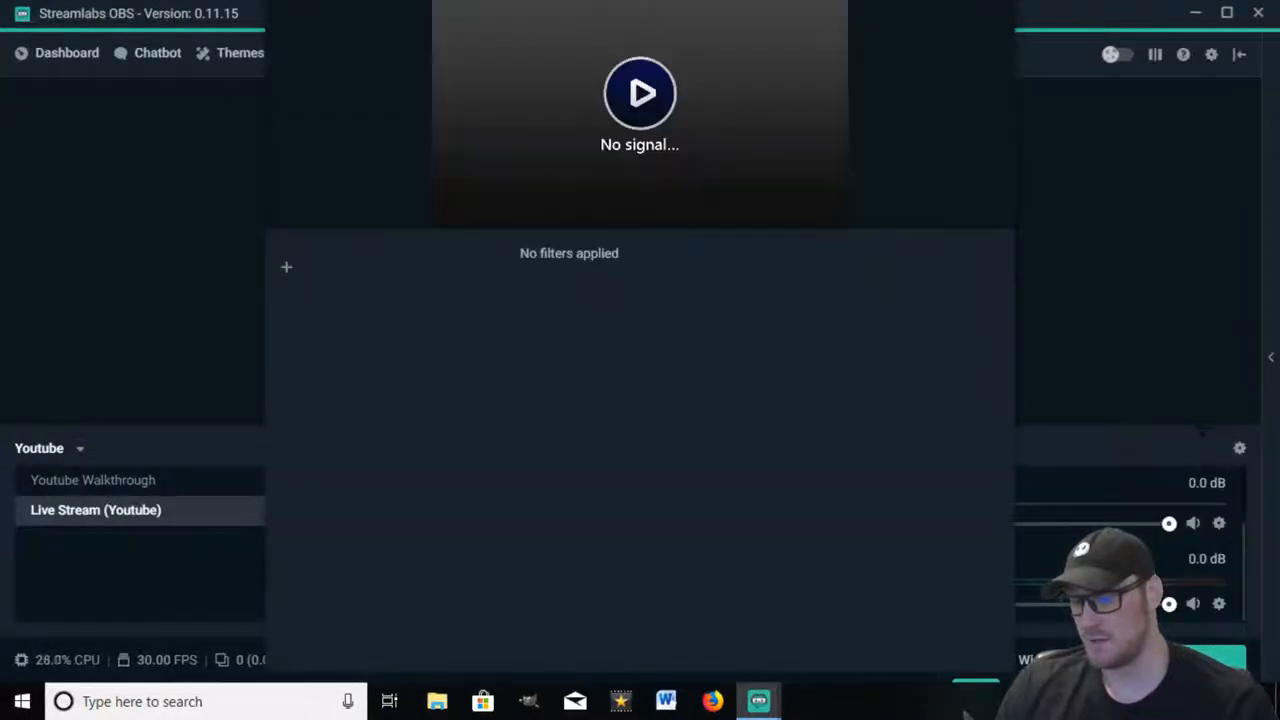
mouse_move(294, 272)
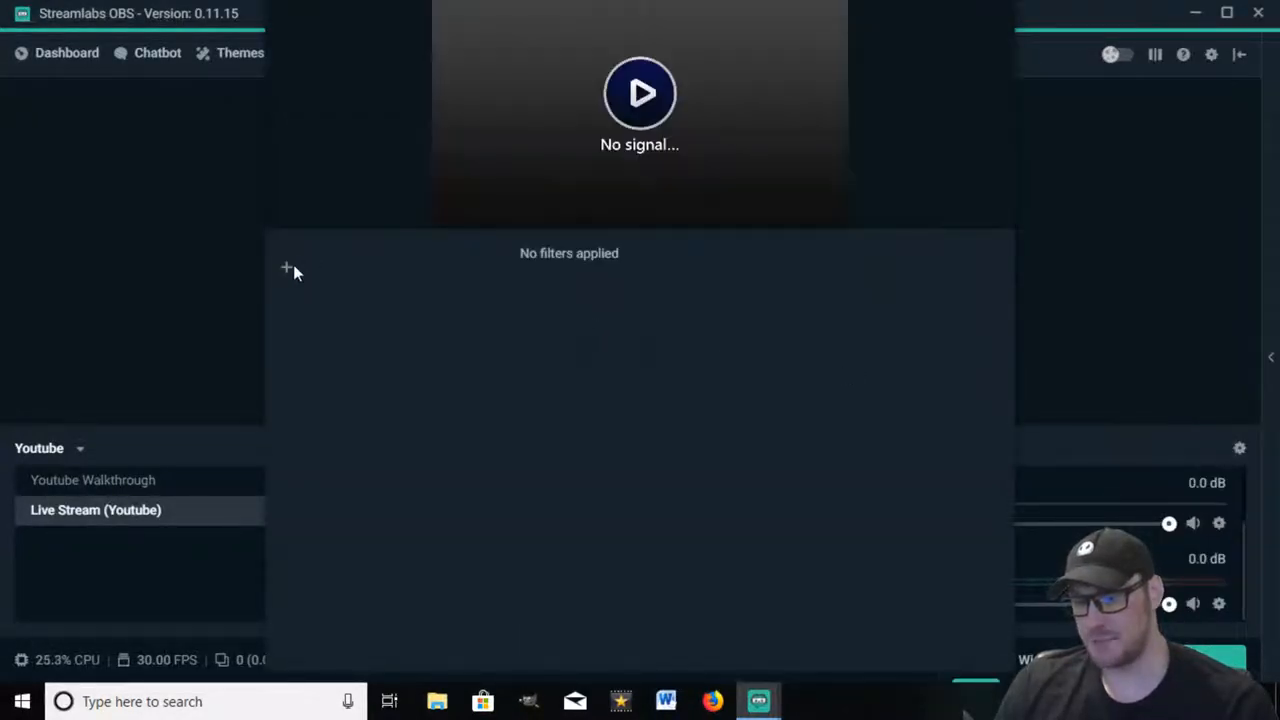
left_click(285, 268)
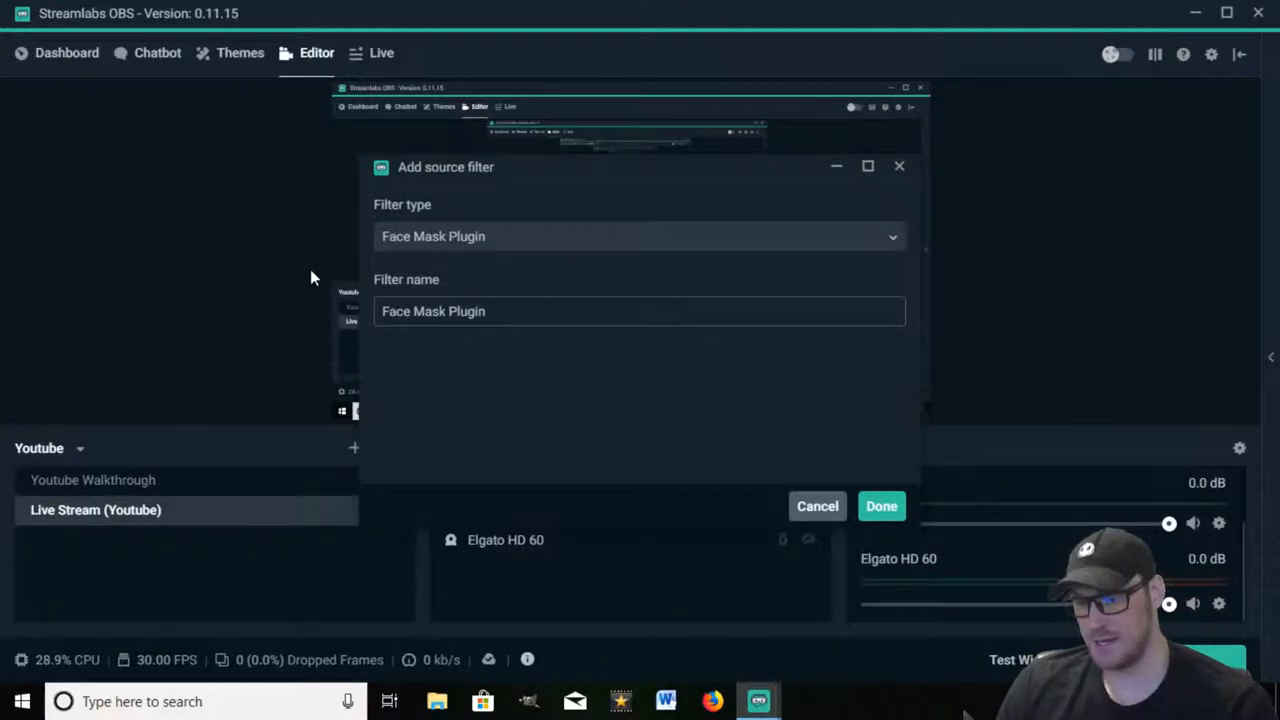
left_click(637, 236)
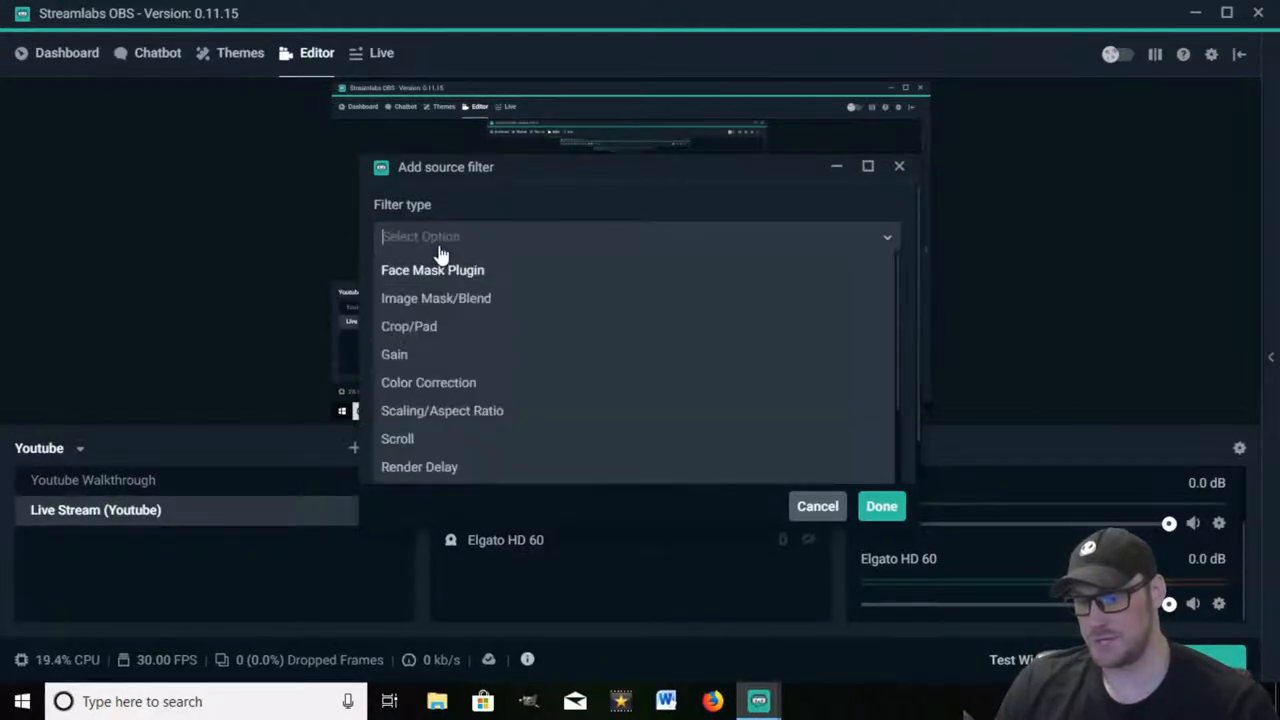
mouse_move(903, 290)
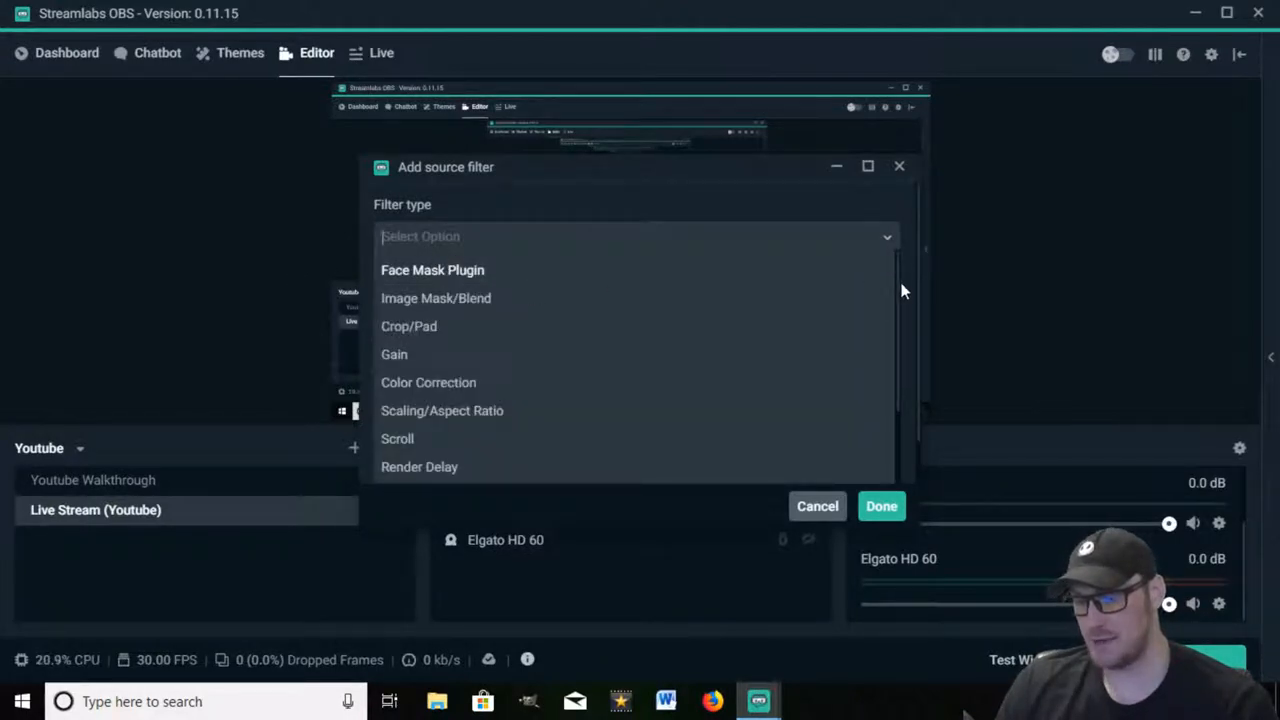
scroll("down", 3)
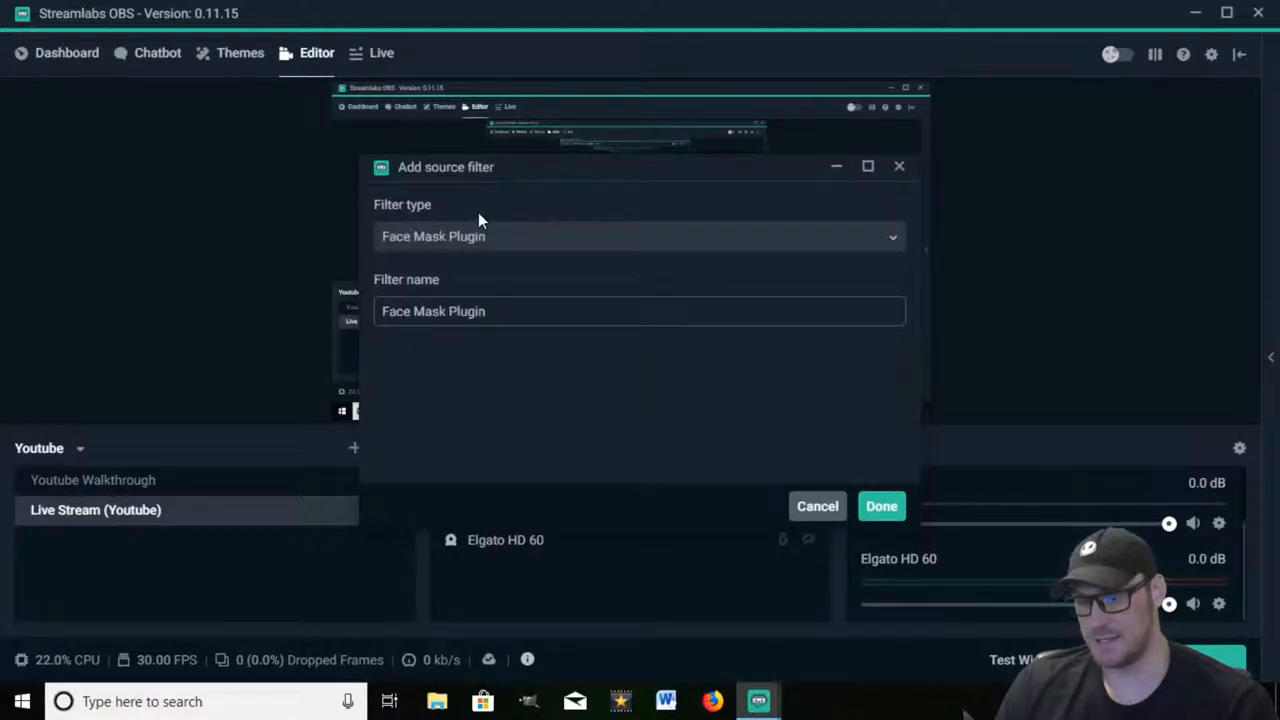
left_click(637, 236)
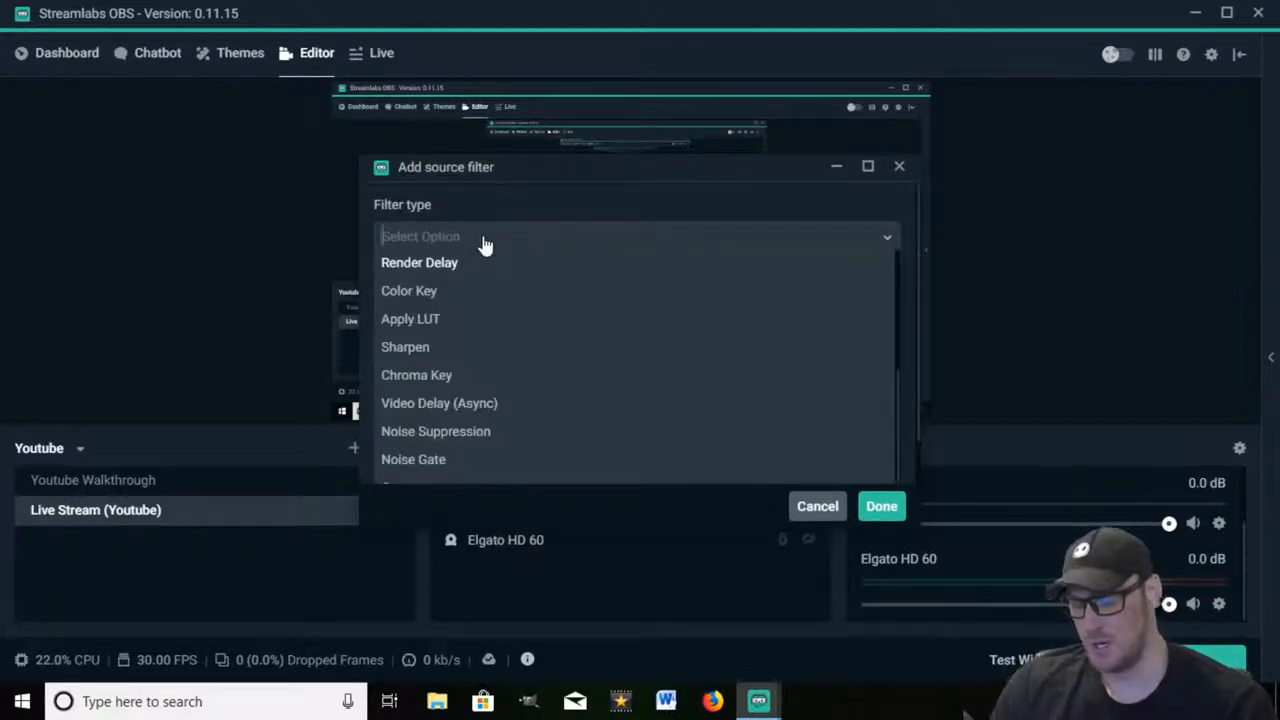
type("compressor")
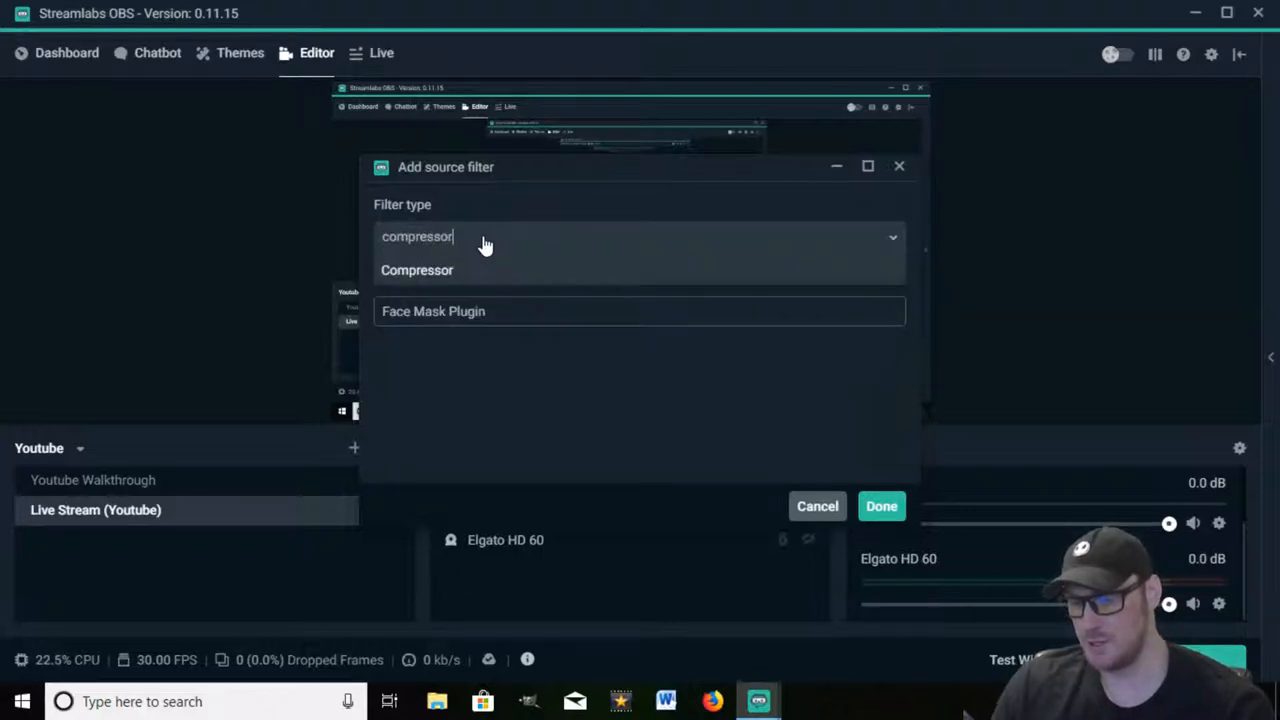
left_click(416, 270)
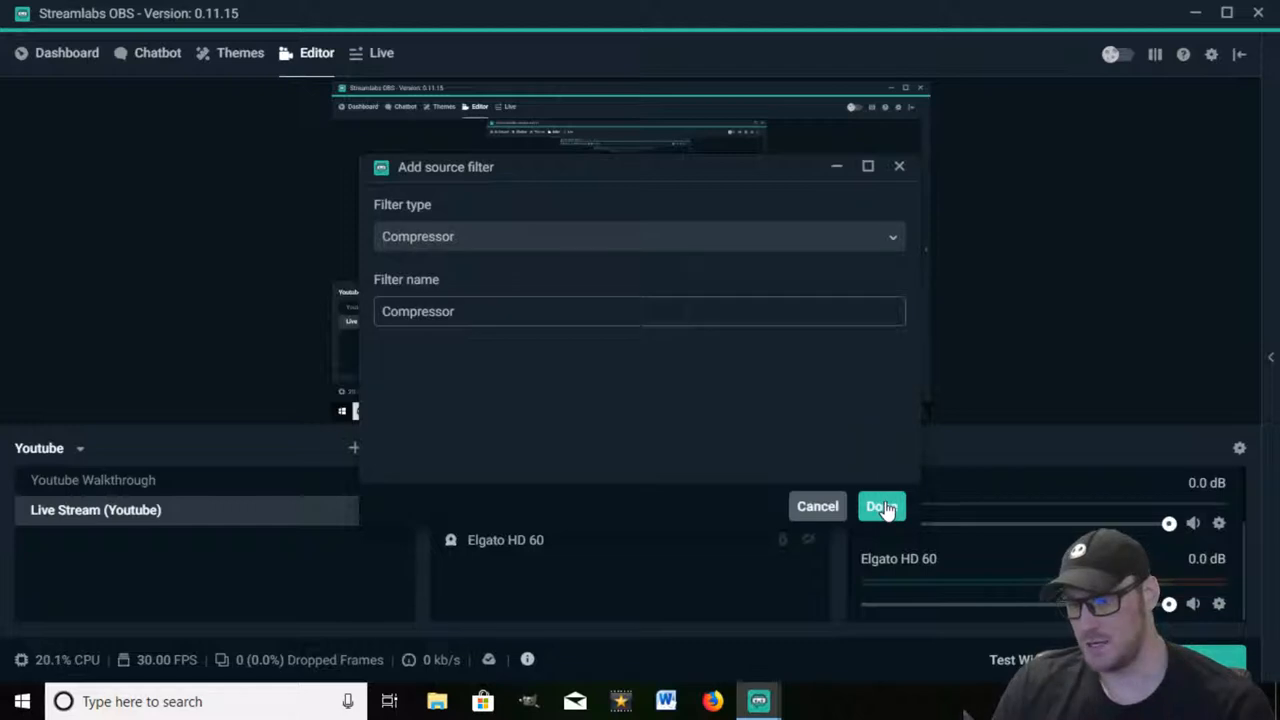
- Add the Compressor and set ratio 7, threshold -30.1 dB and attack 1 ms
left_click(880, 506)
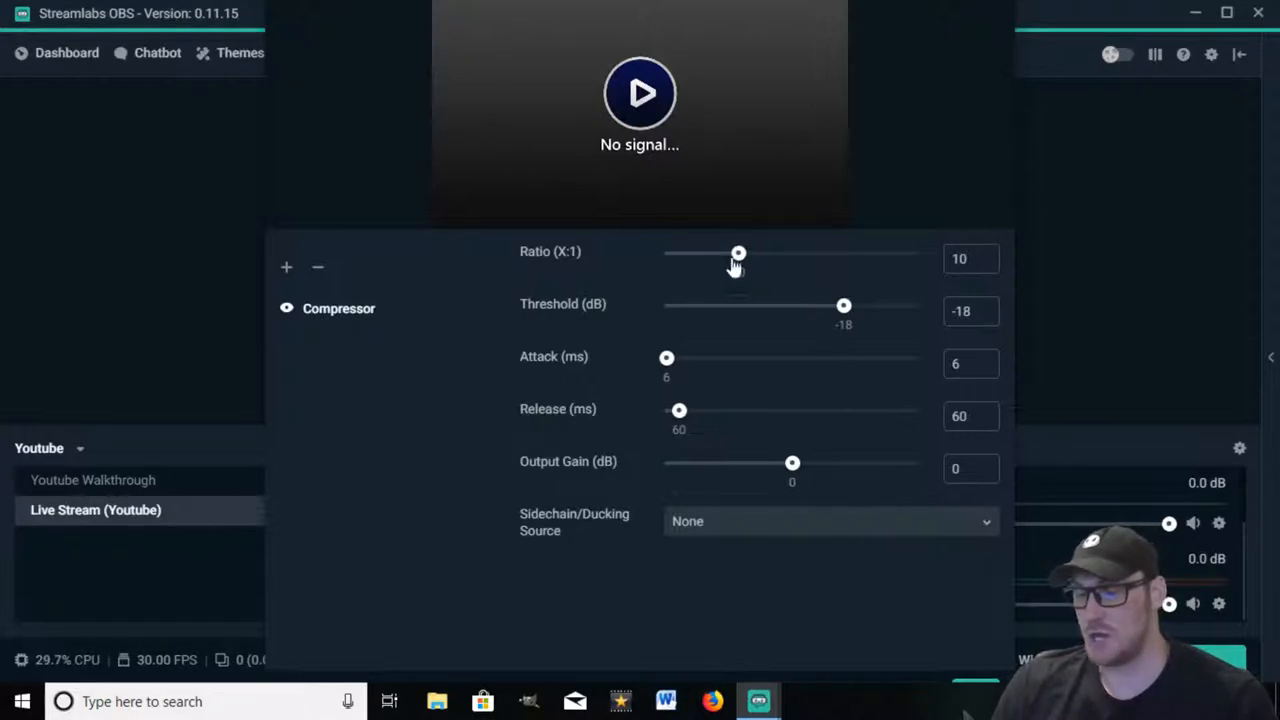
left_click_drag(738, 252, 735, 252)
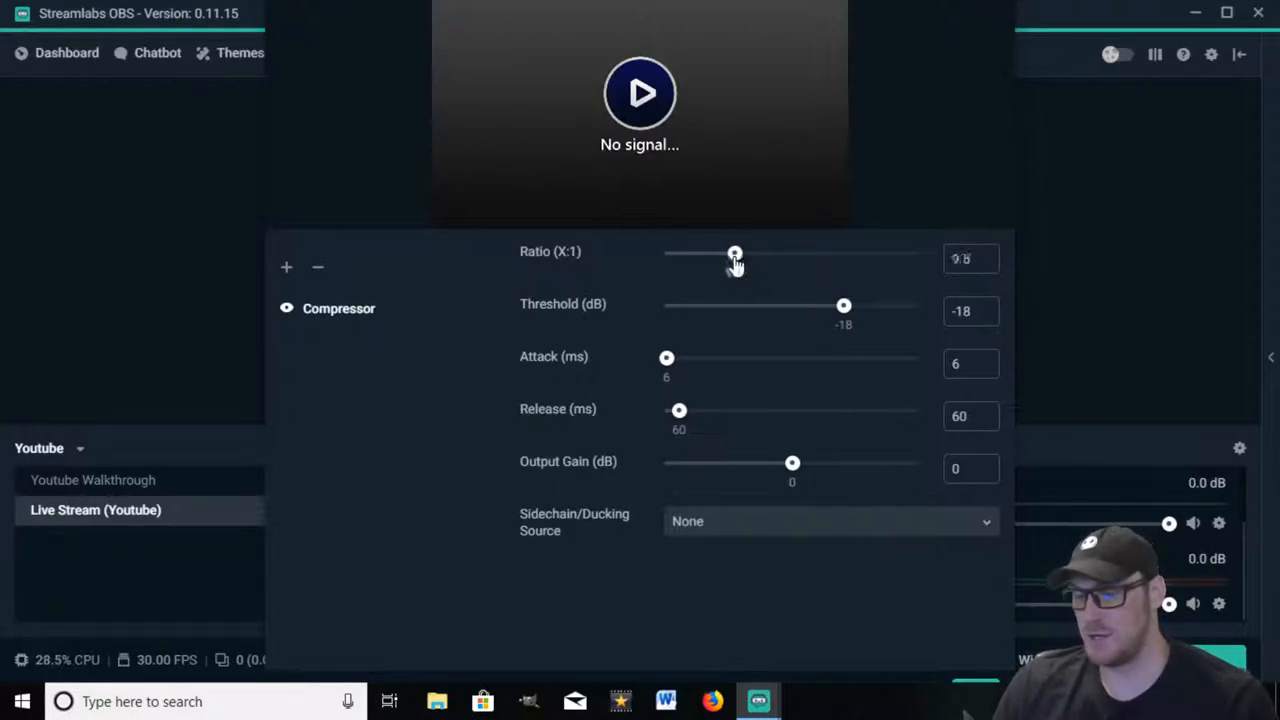
left_click_drag(735, 252, 721, 252)
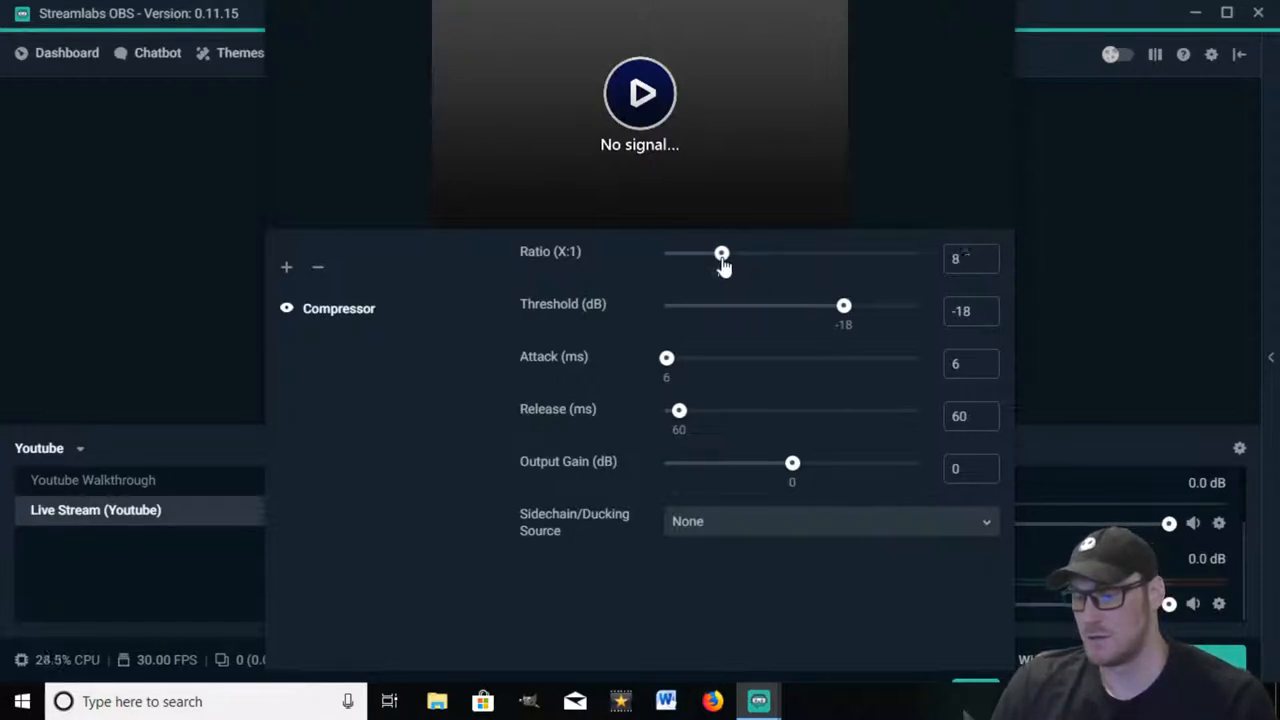
left_click_drag(722, 252, 713, 252)
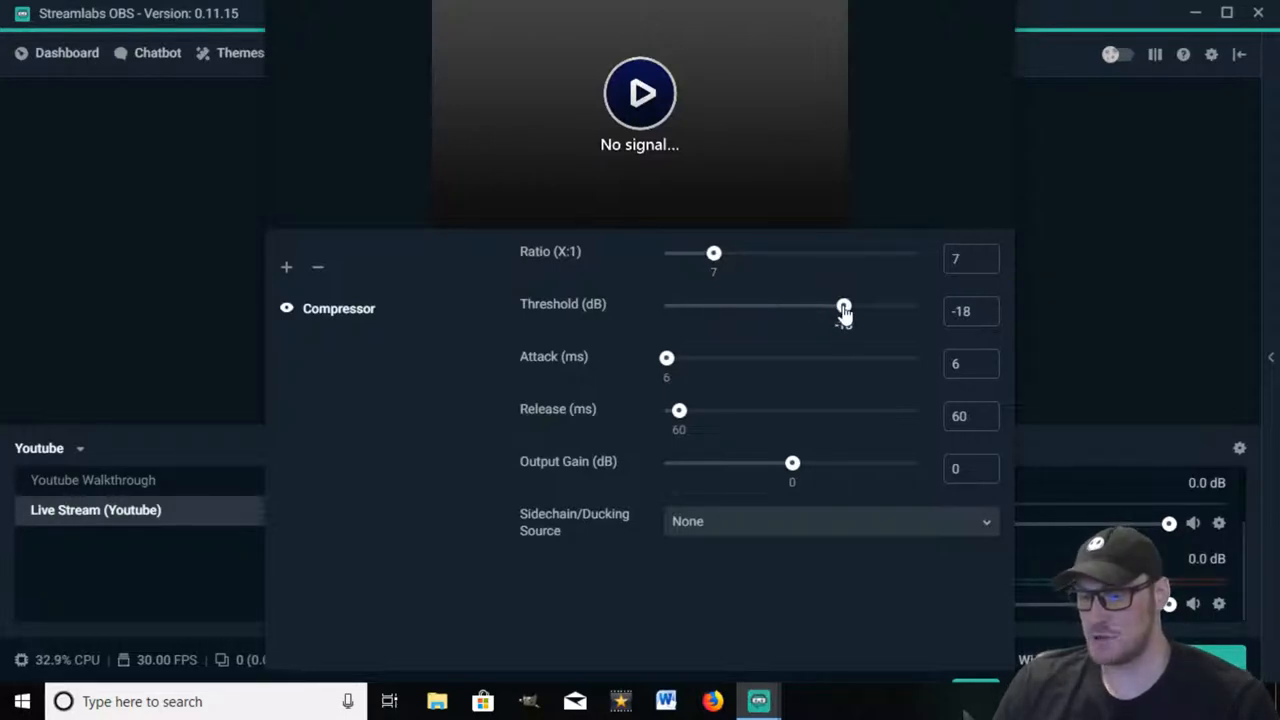
left_click_drag(843, 305, 803, 305)
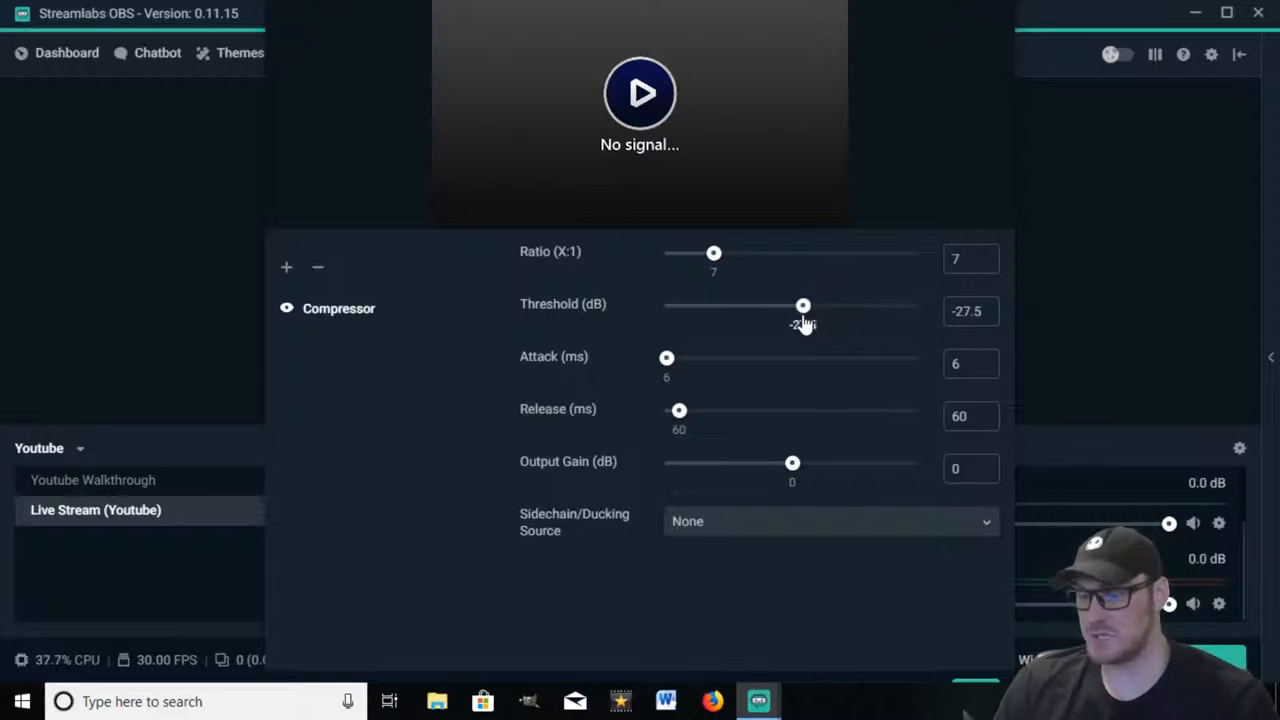
left_click_drag(803, 305, 790, 305)
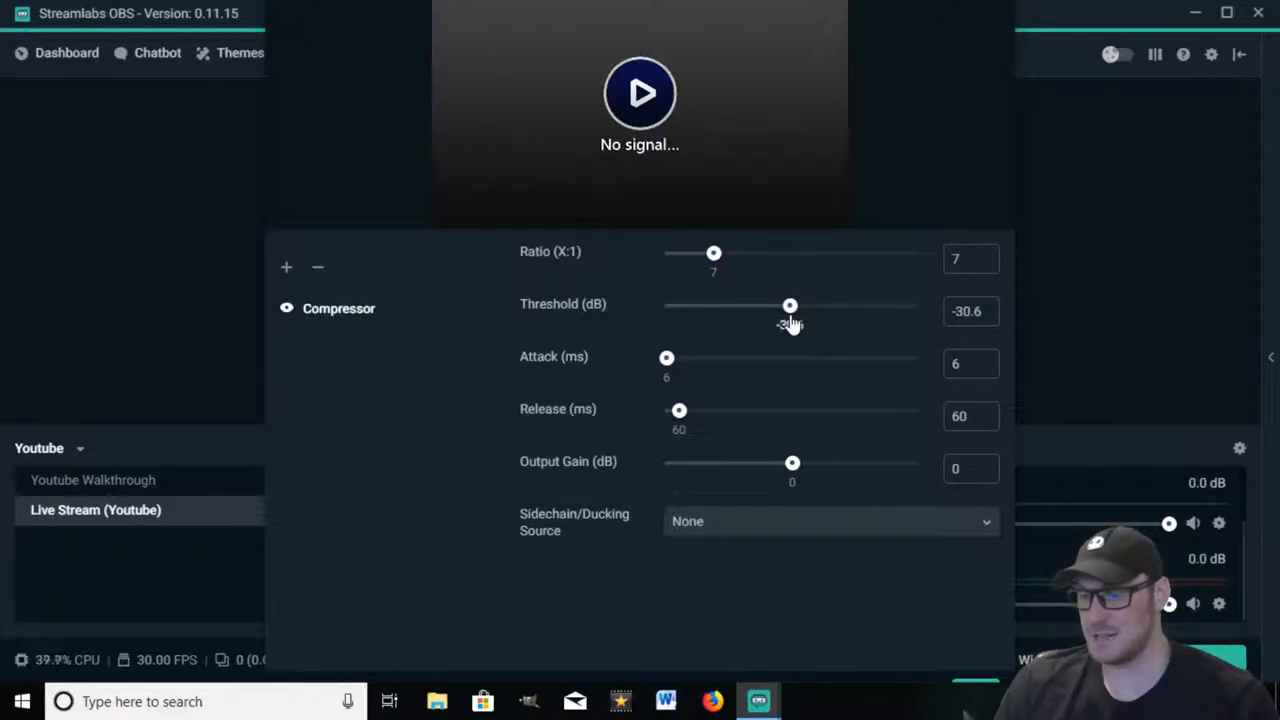
left_click_drag(790, 305, 793, 305)
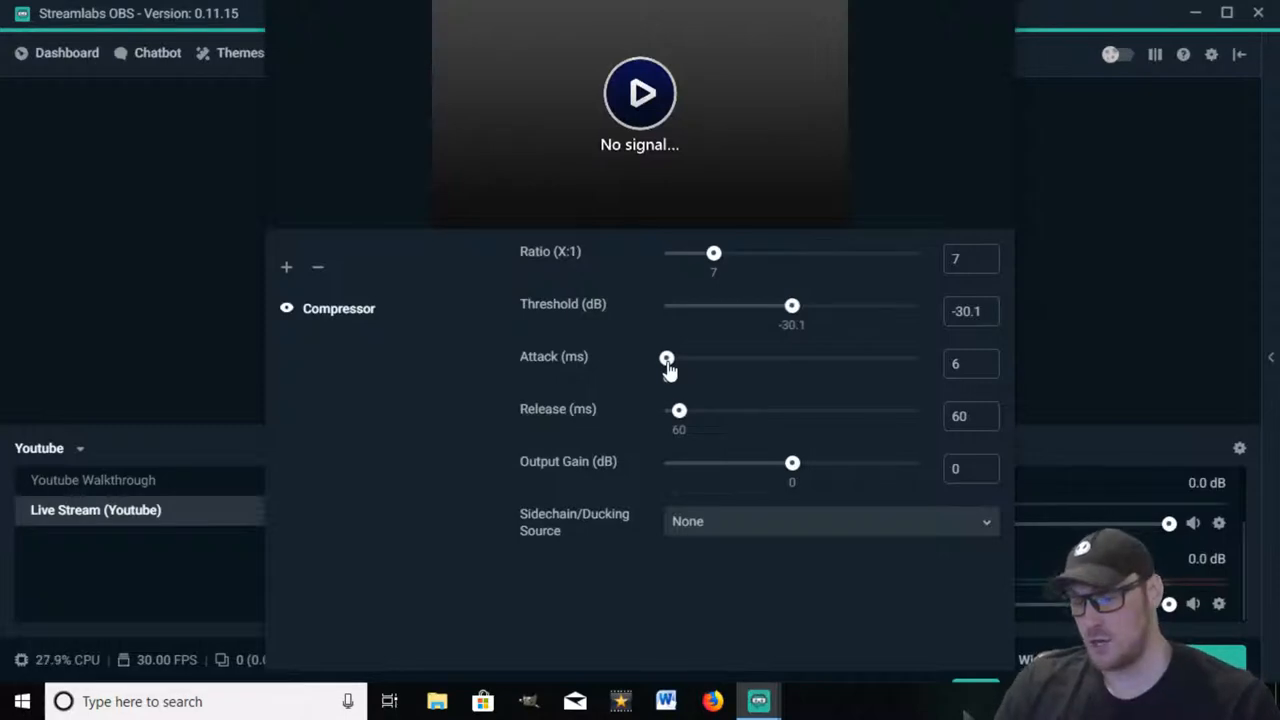
left_click_drag(667, 358, 664, 358)
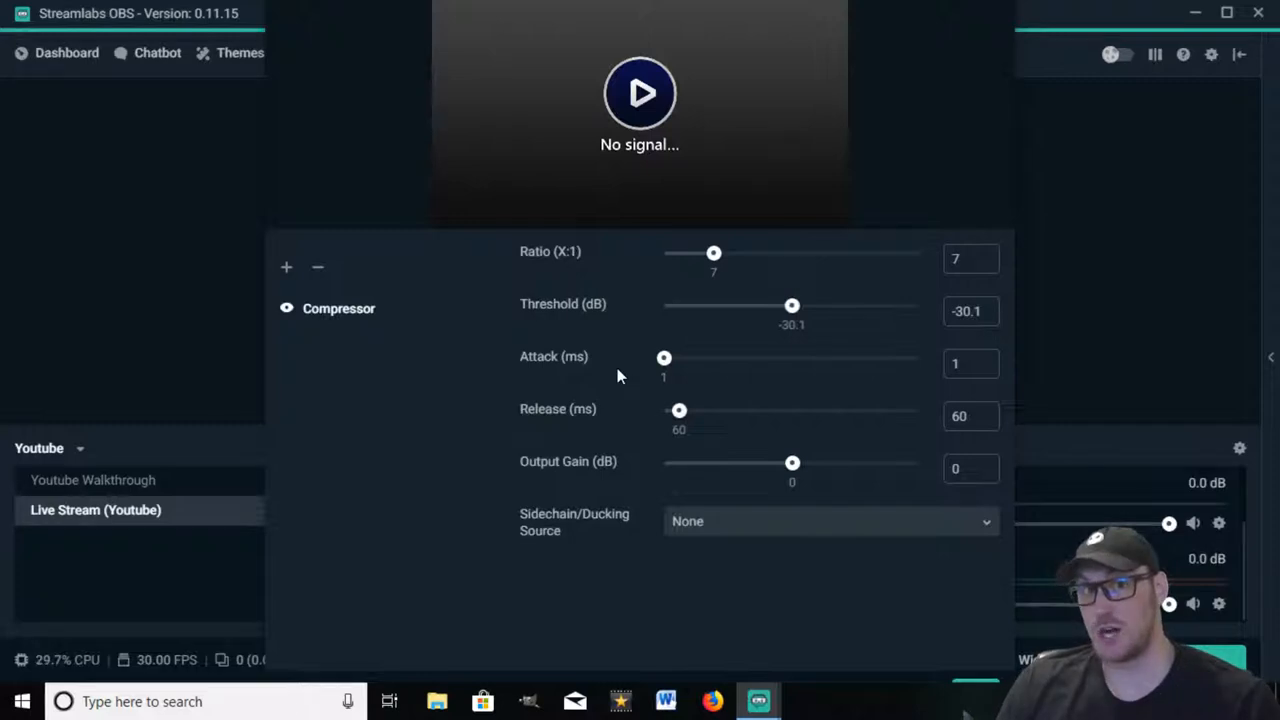
mouse_move(661, 425)
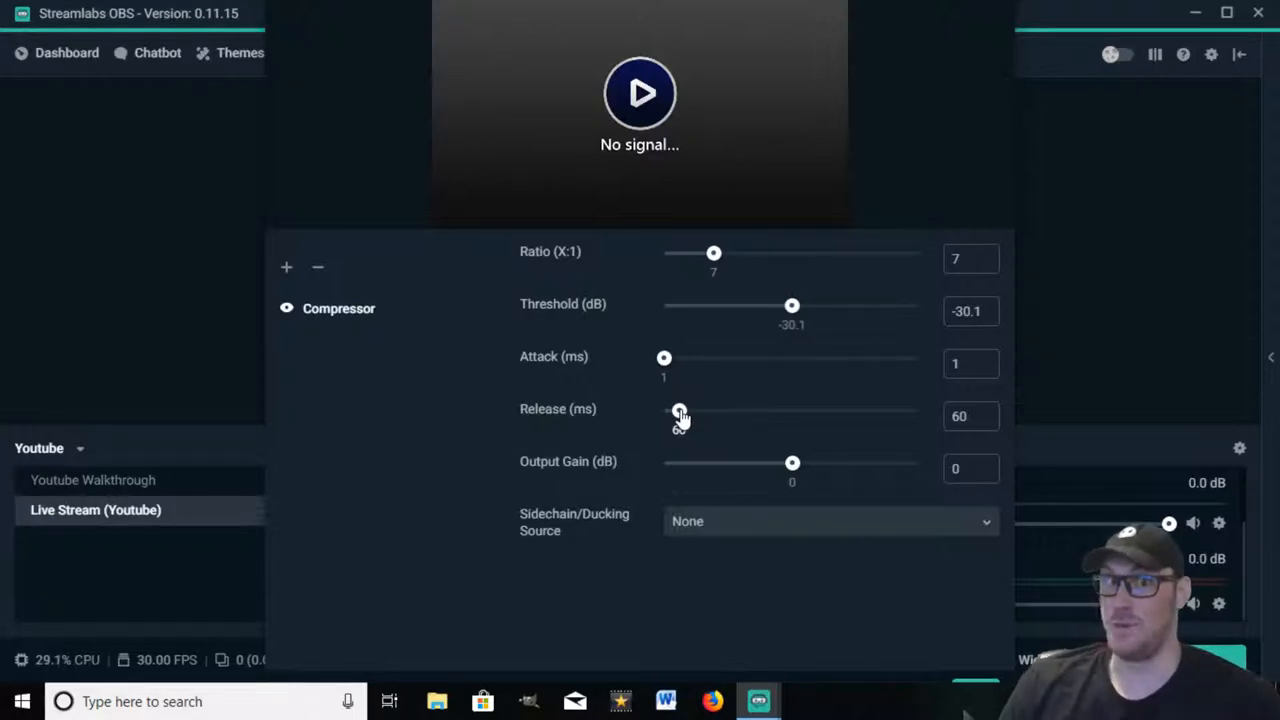
- Raise the compressor release time to about 604 ms
left_click_drag(680, 411, 711, 411)
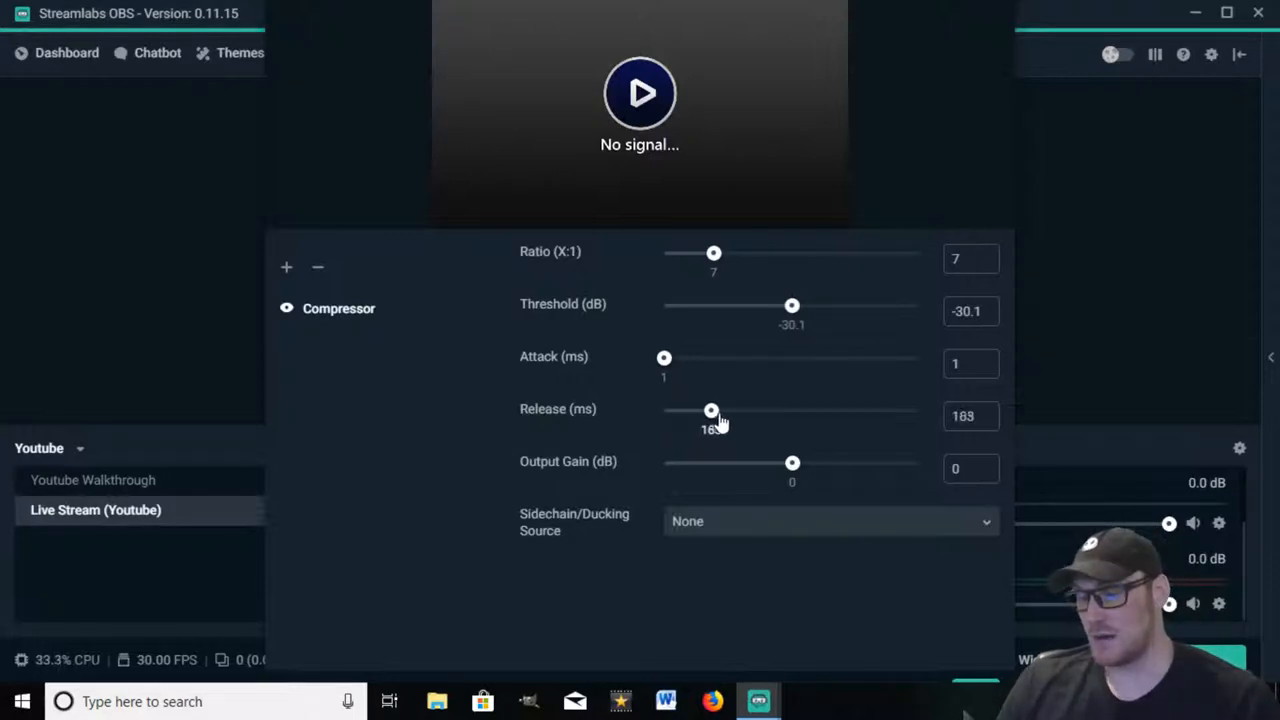
left_click_drag(711, 410, 795, 410)
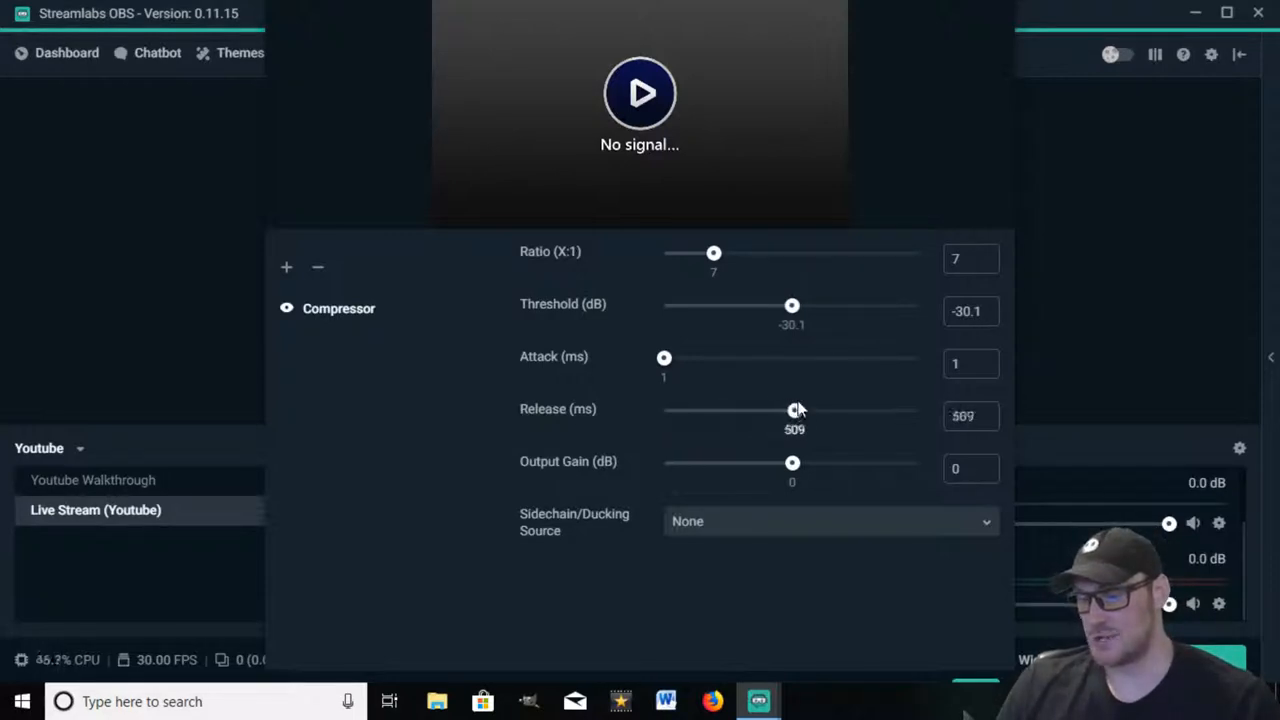
left_click_drag(794, 410, 825, 410)
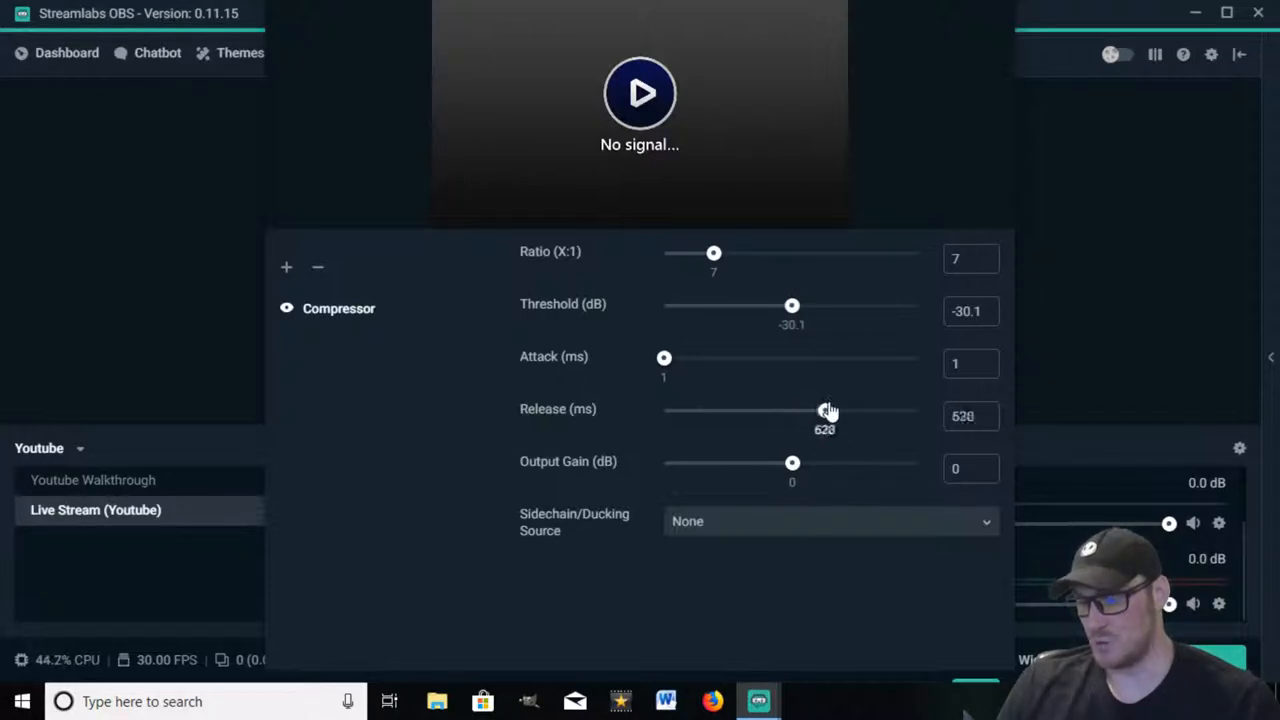
left_click_drag(828, 411, 822, 411)
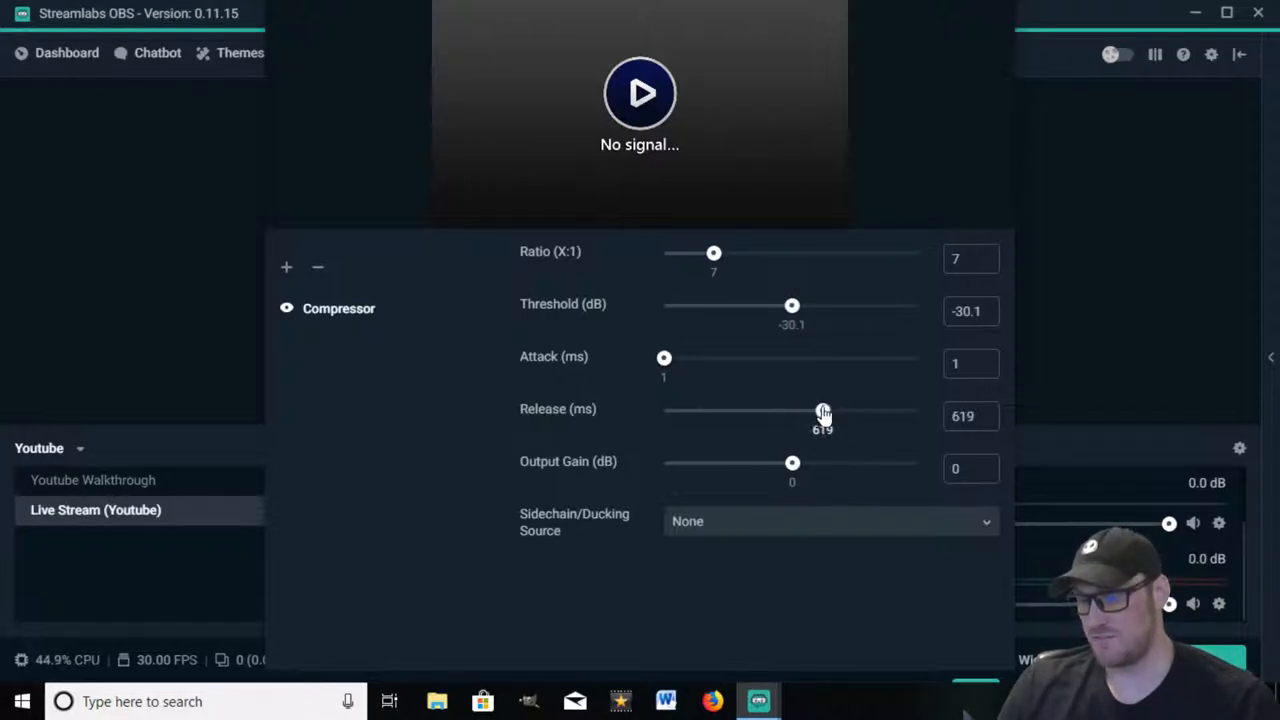
left_click_drag(822, 411, 818, 411)
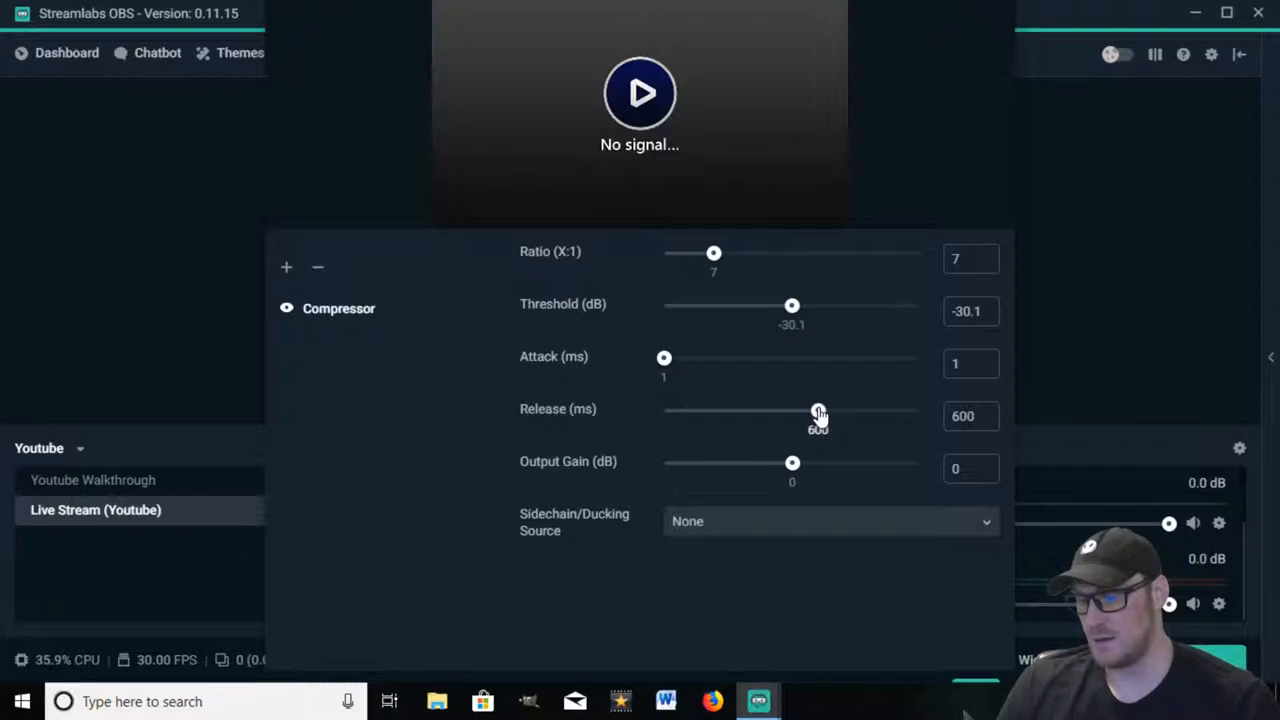
left_click_drag(818, 411, 820, 411)
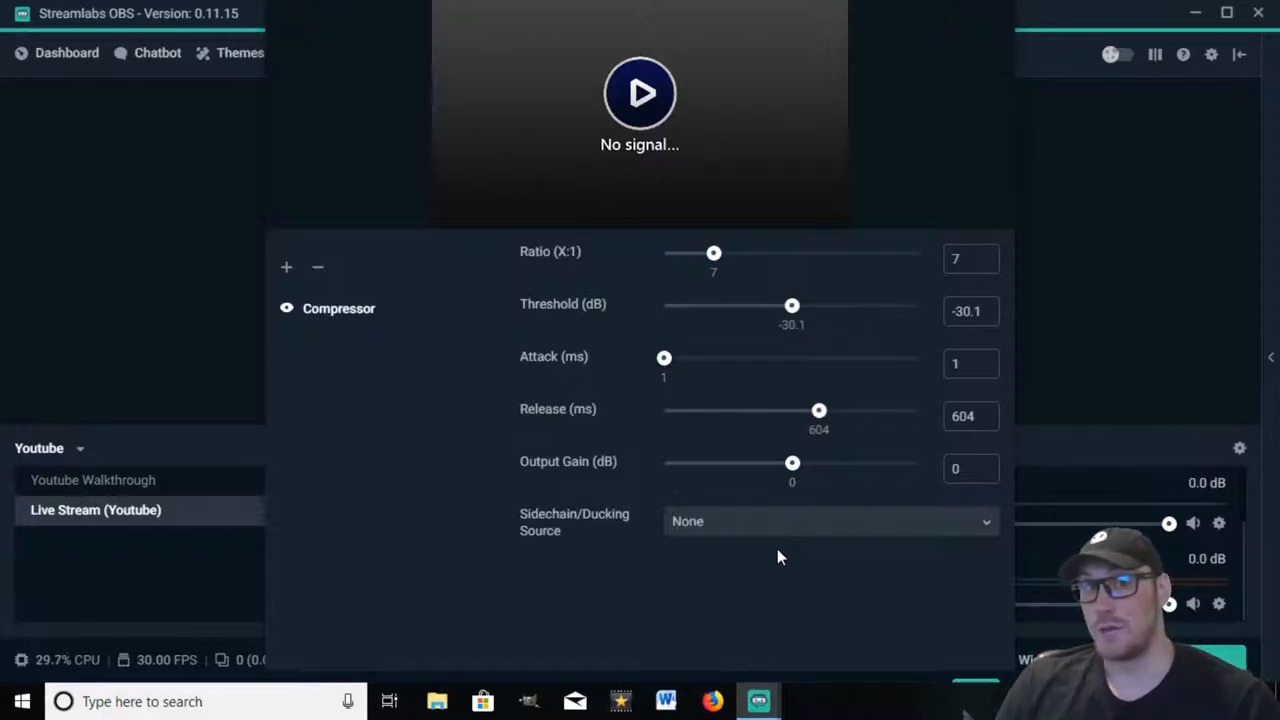
mouse_move(782, 536)
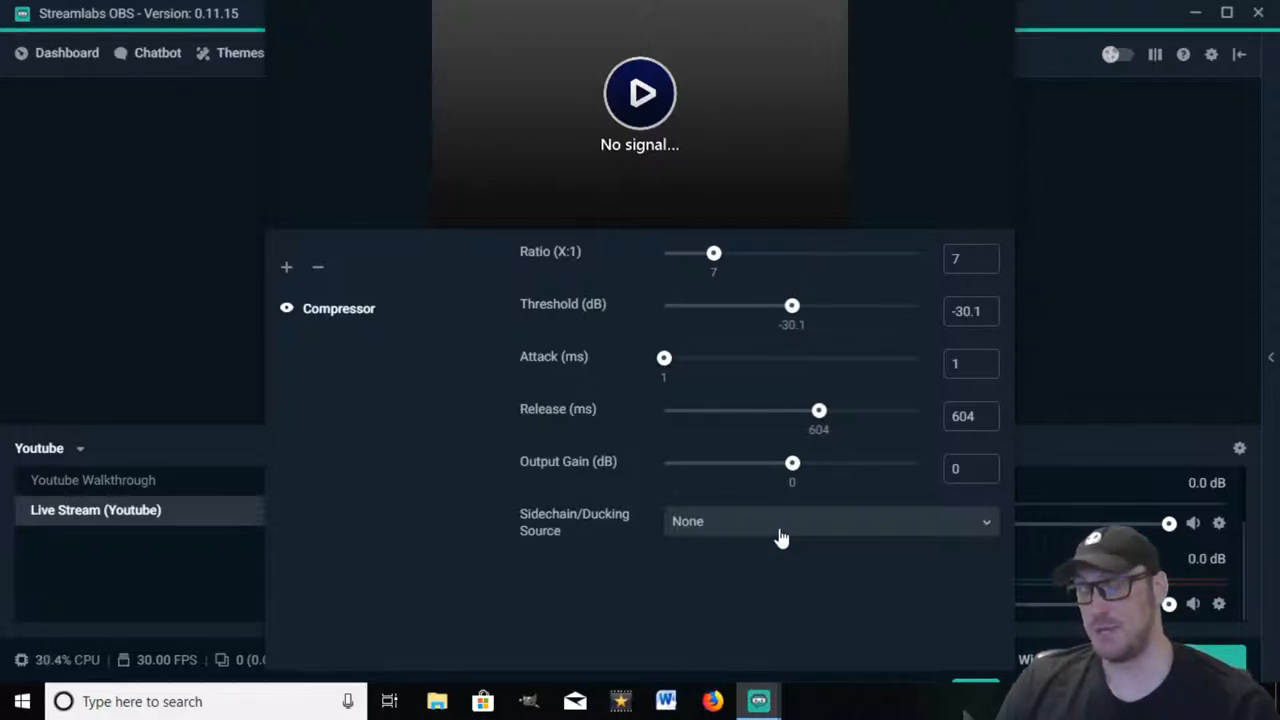
- Set the compressor's sidechain/ducking source to Microphone (ATR USB microphone)
left_click(830, 521)
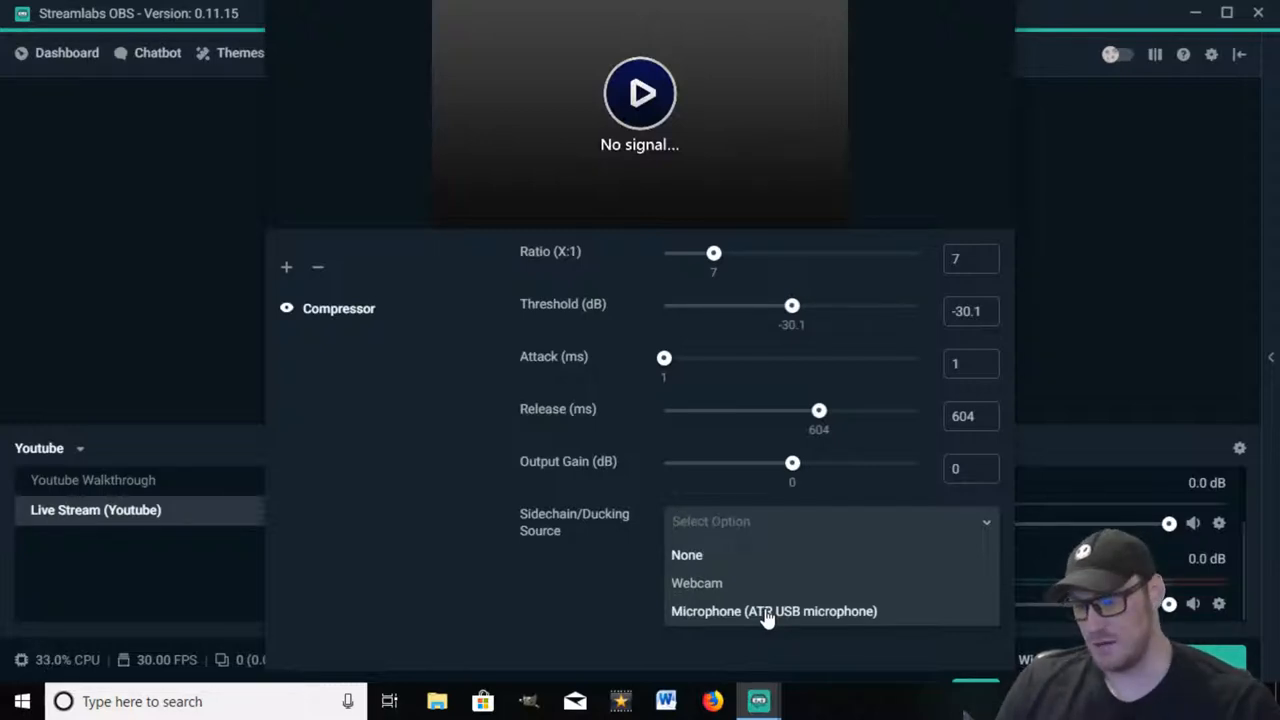
left_click(771, 611)
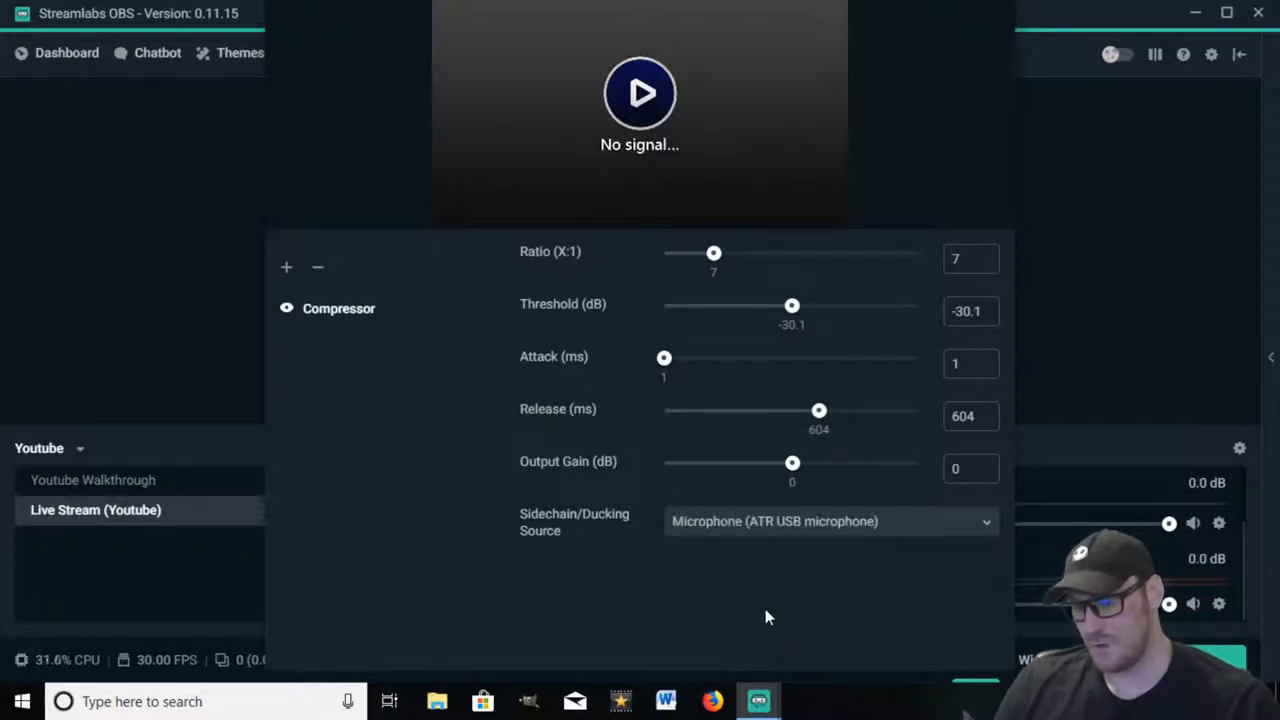
mouse_move(965, 690)
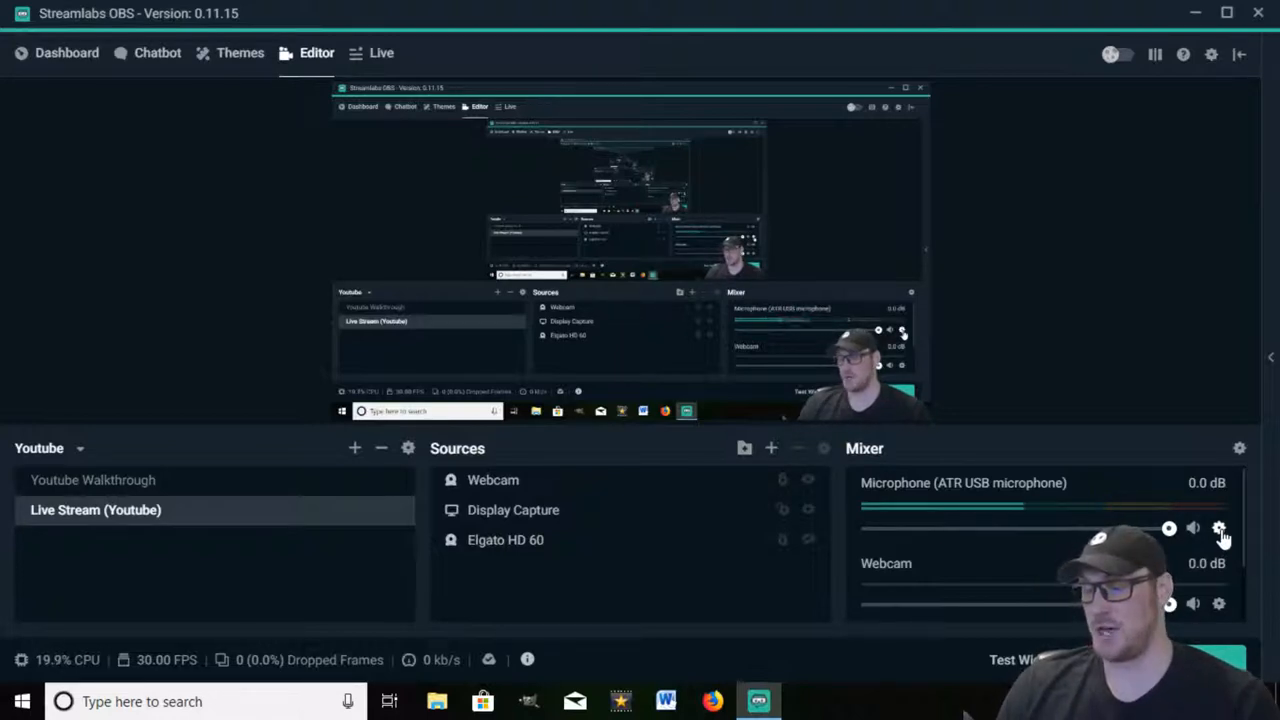
- Add a Gain filter to the ATR USB microphone, set to 6.2 dB
left_click(1219, 527)
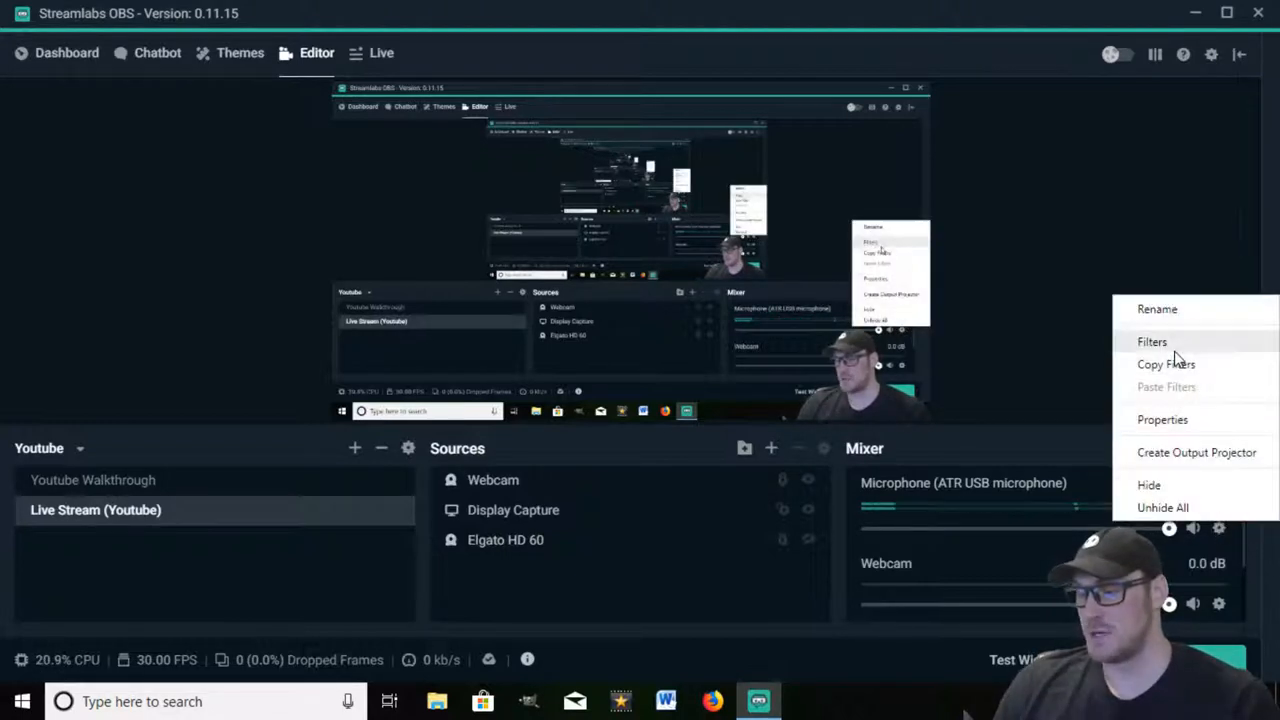
left_click(1151, 341)
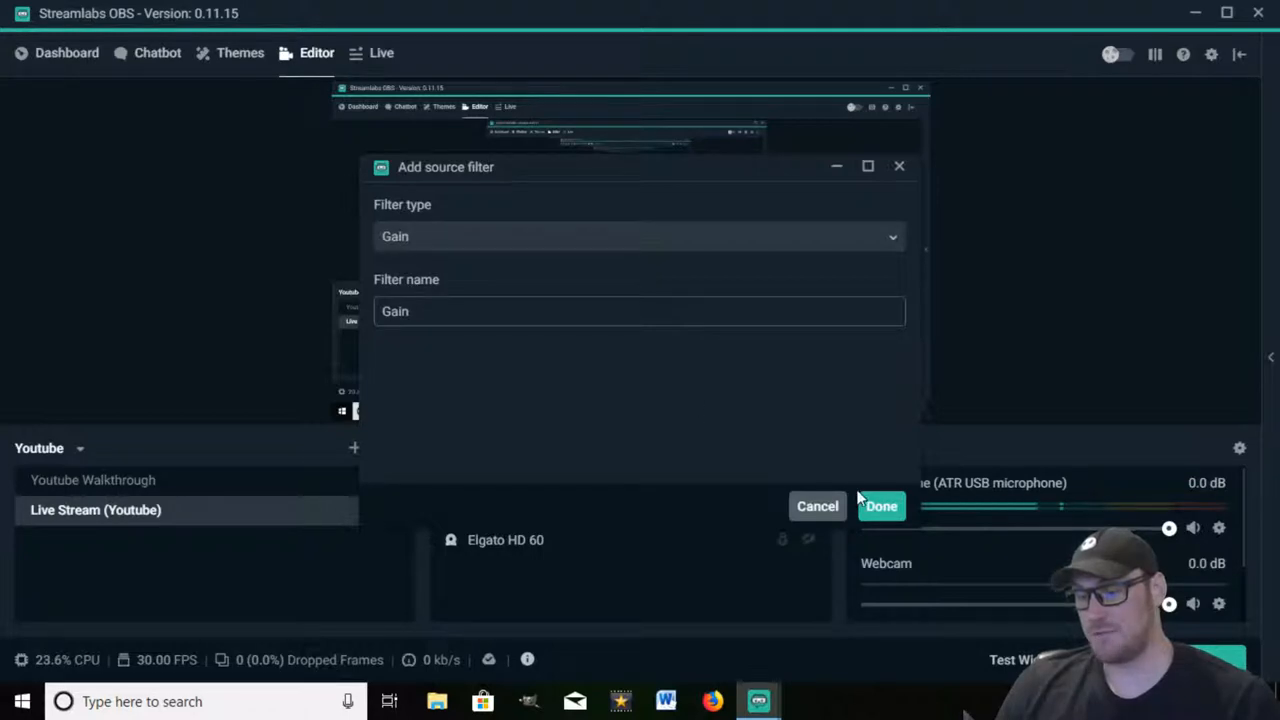
left_click(881, 506)
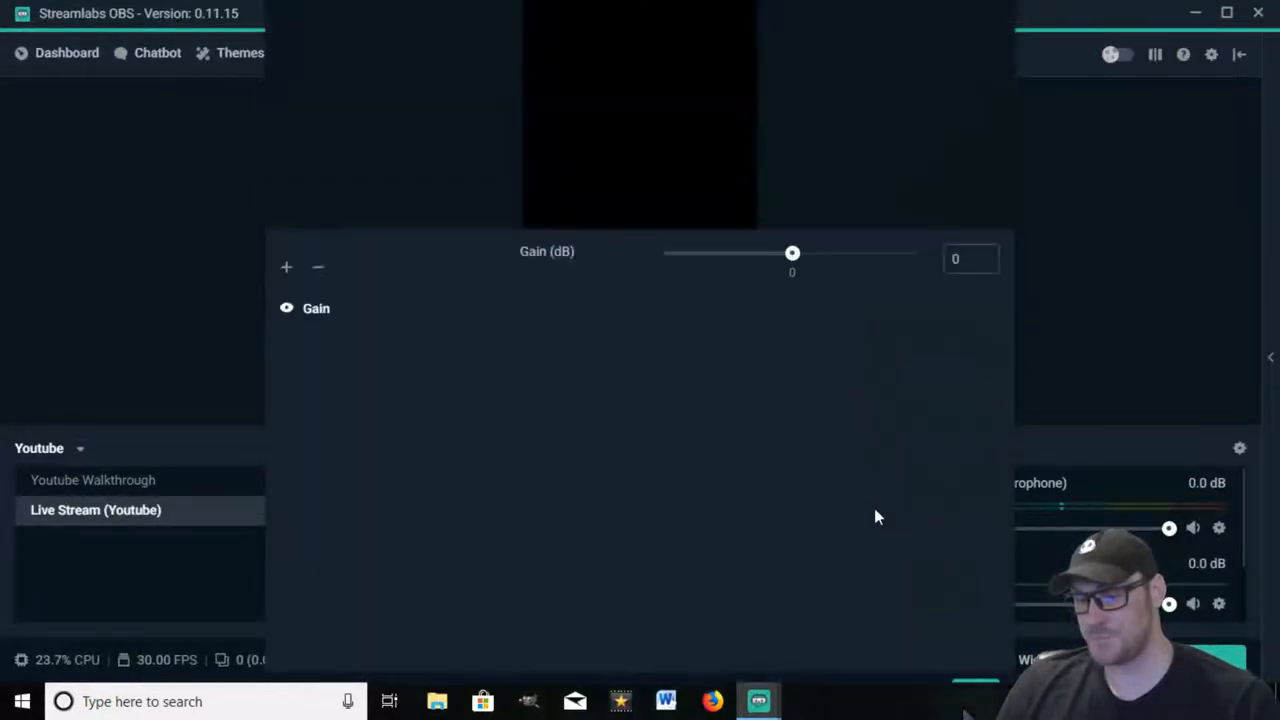
mouse_move(795, 262)
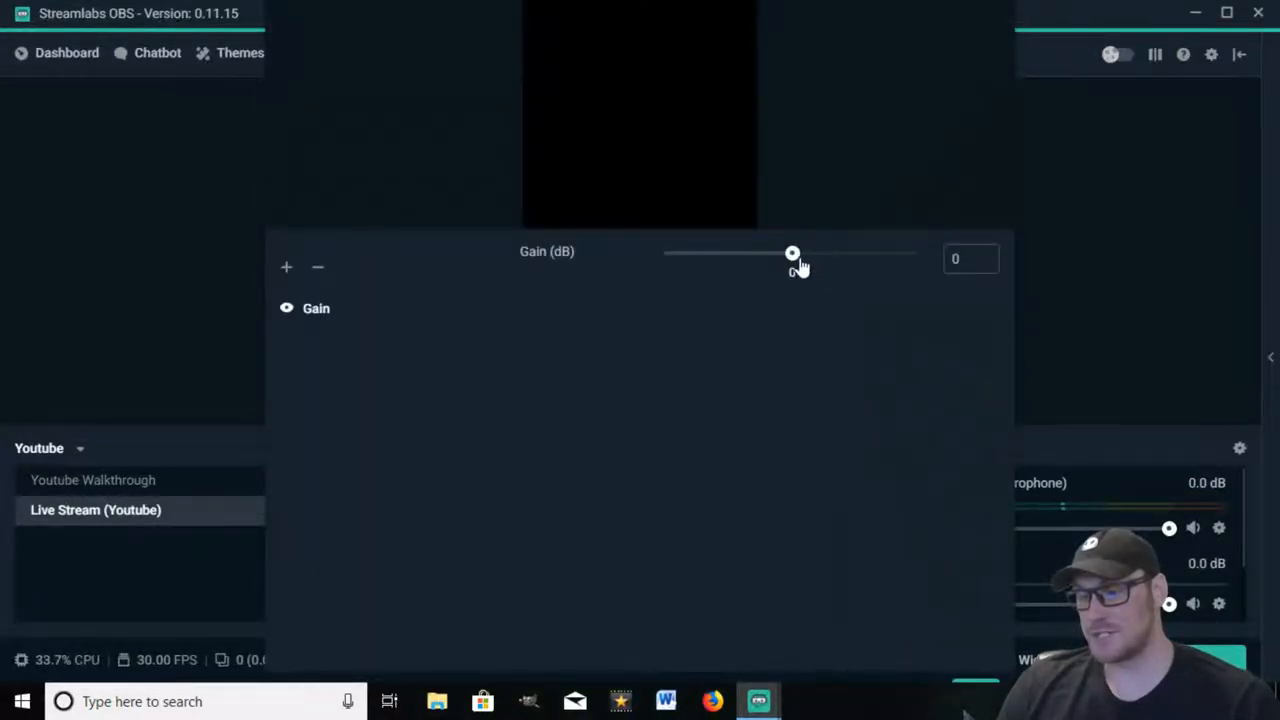
left_click_drag(792, 252, 810, 252)
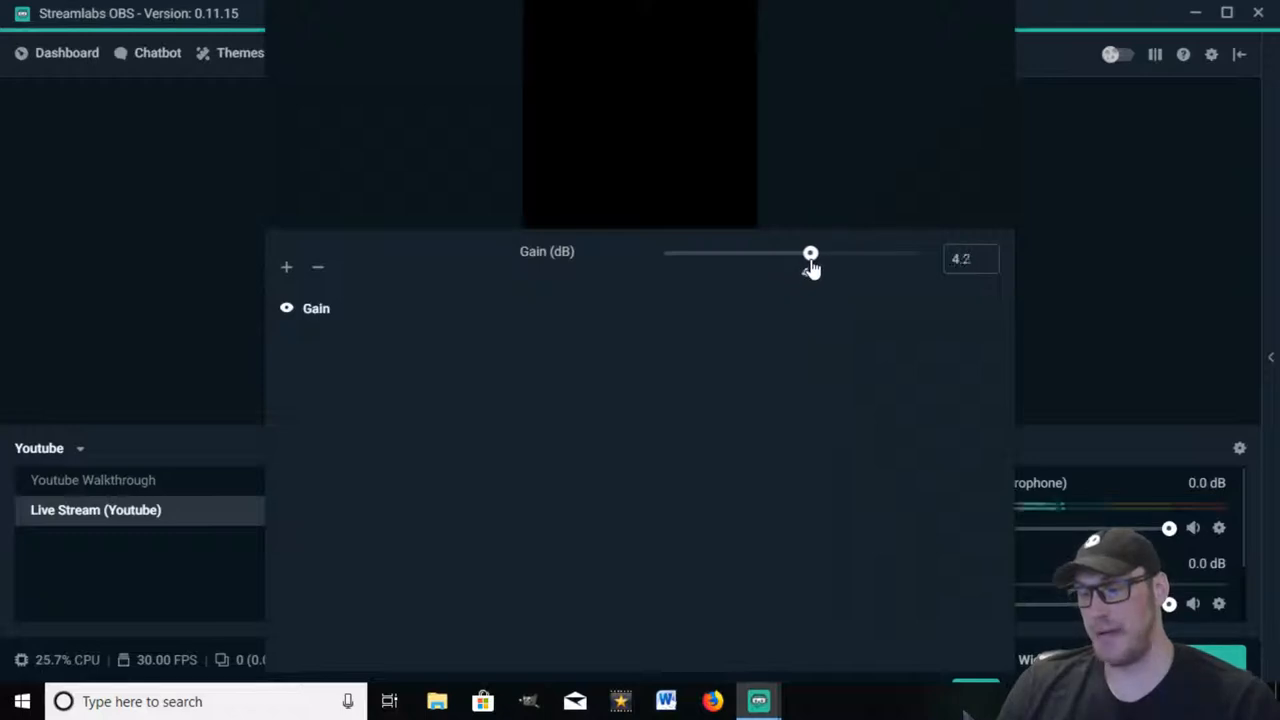
left_click_drag(810, 253, 820, 253)
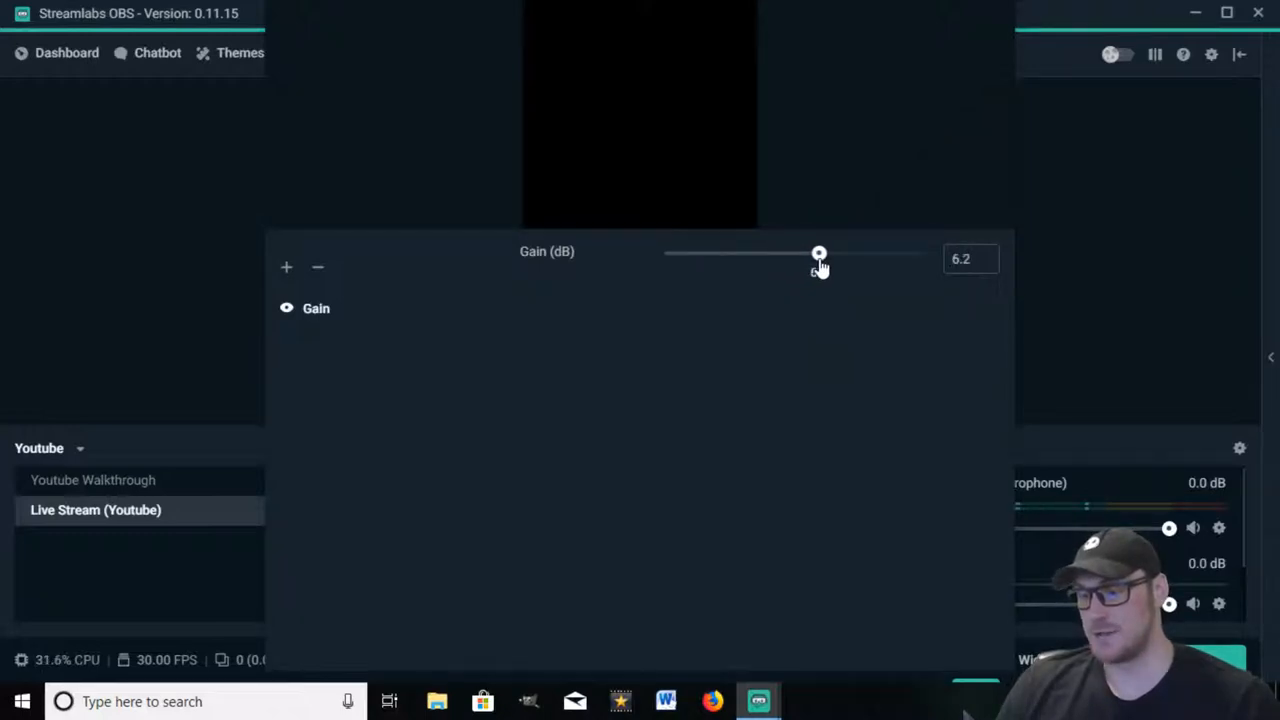
left_click_drag(820, 252, 817, 252)
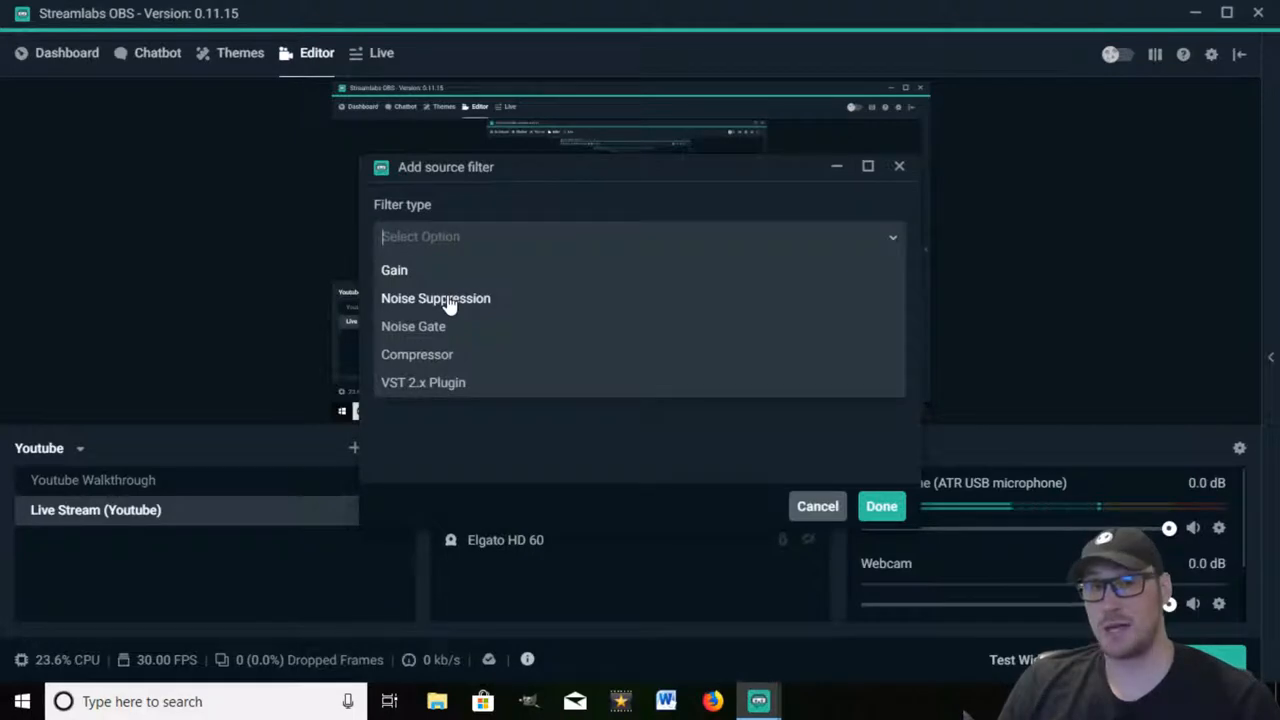
- Add a Noise Suppression filter with suppression level raised from -30 to -28 dB
left_click(435, 298)
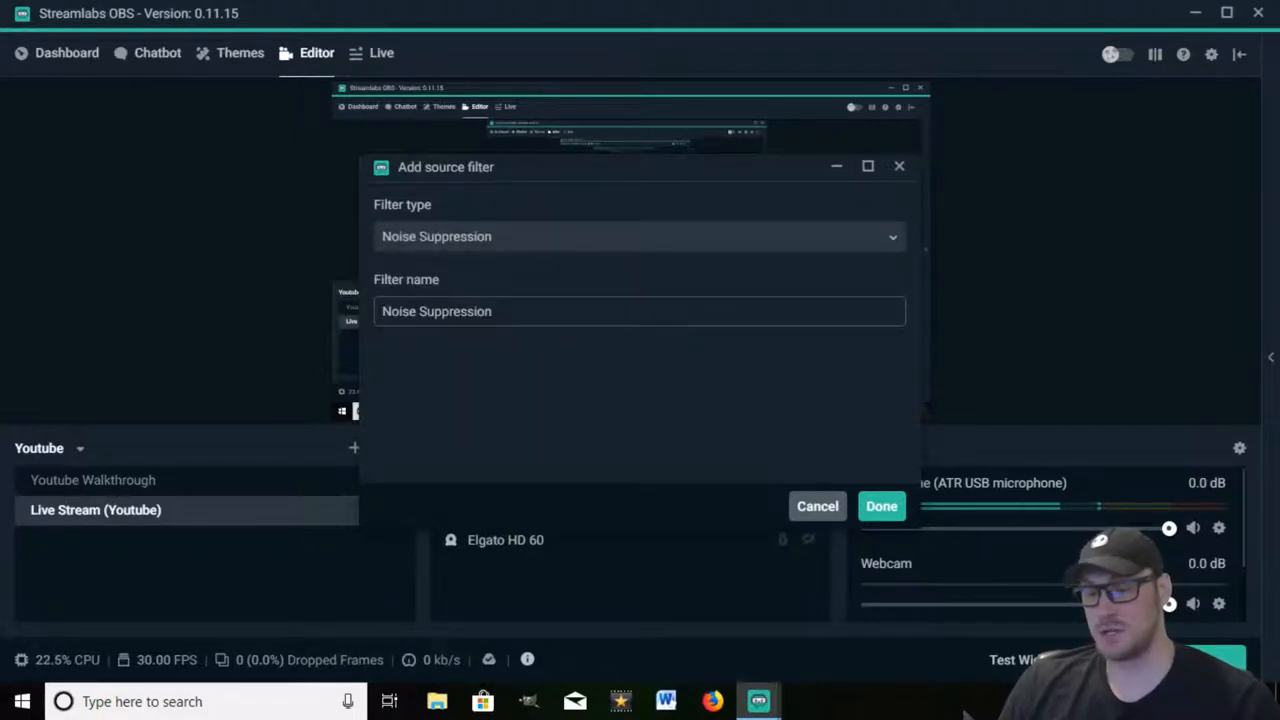
left_click(881, 506)
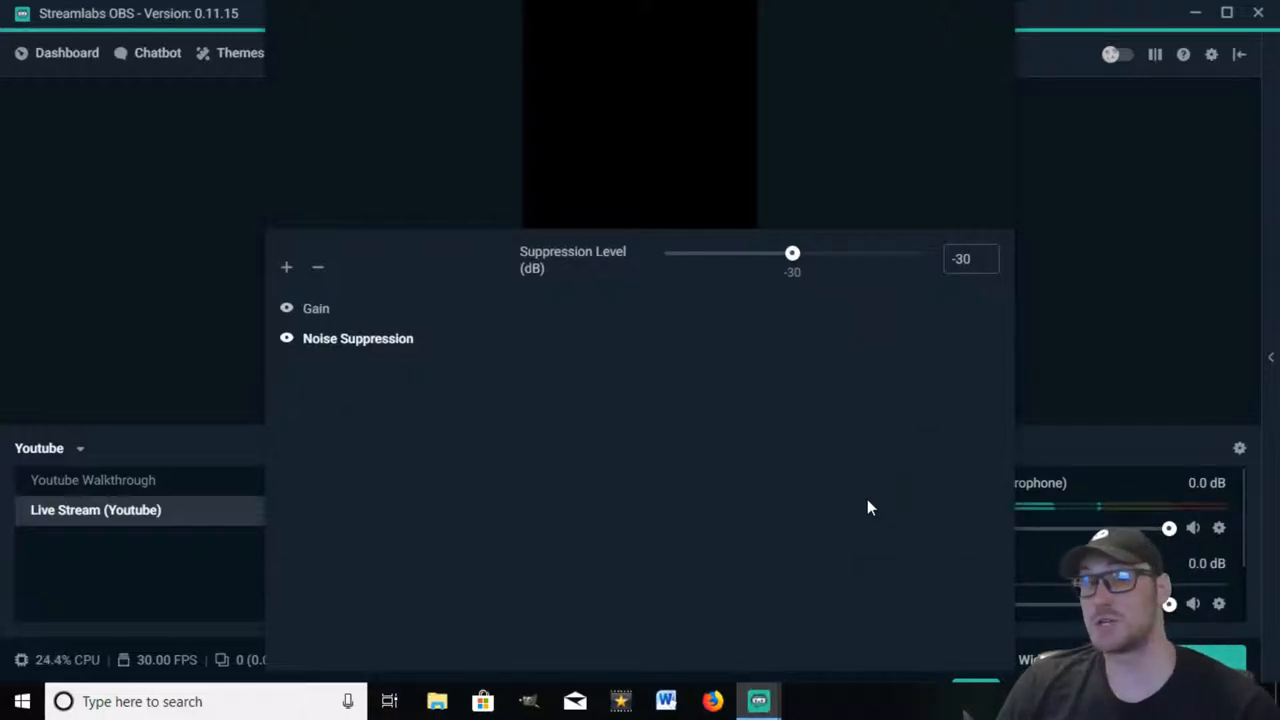
mouse_move(817, 291)
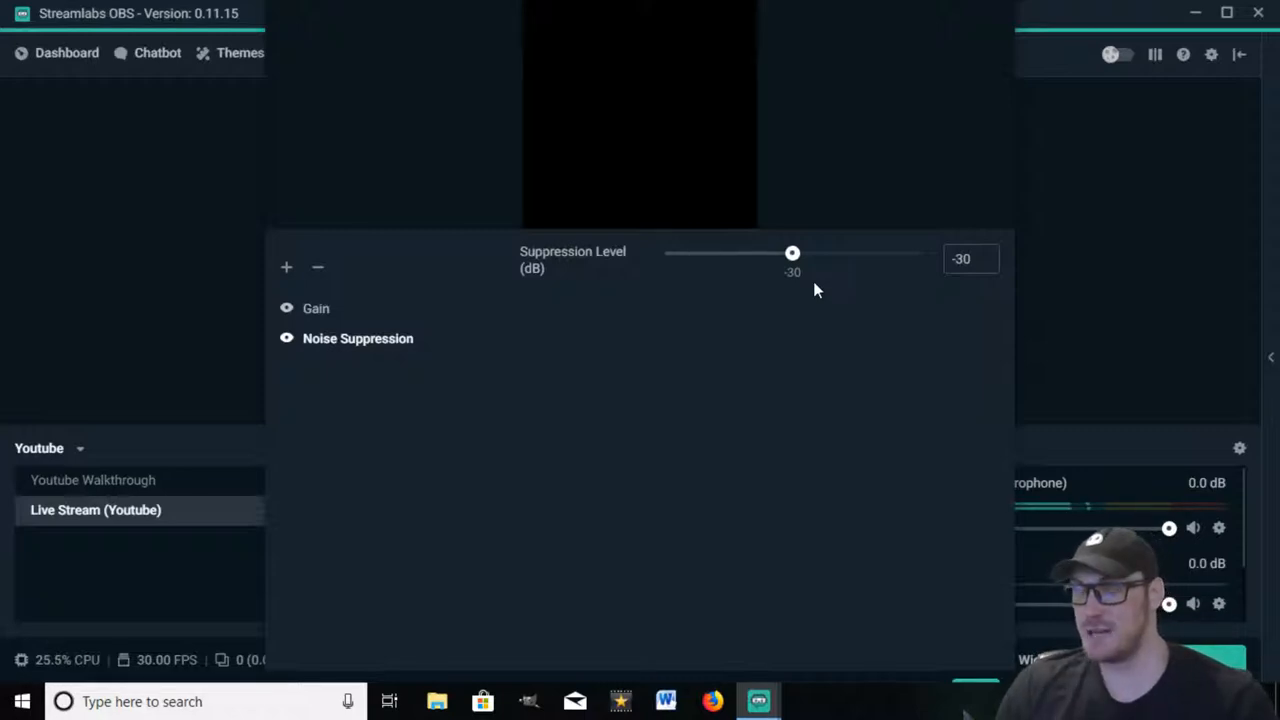
left_click_drag(792, 252, 800, 252)
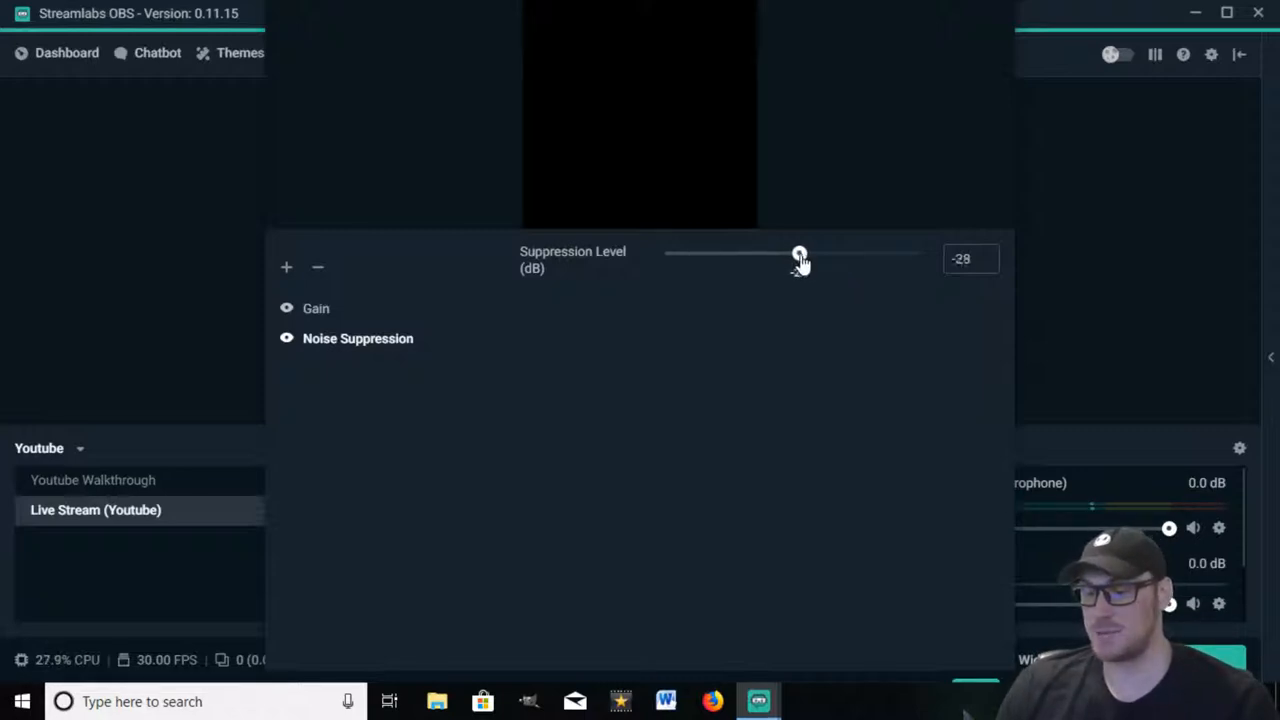
left_click_drag(800, 255, 838, 253)
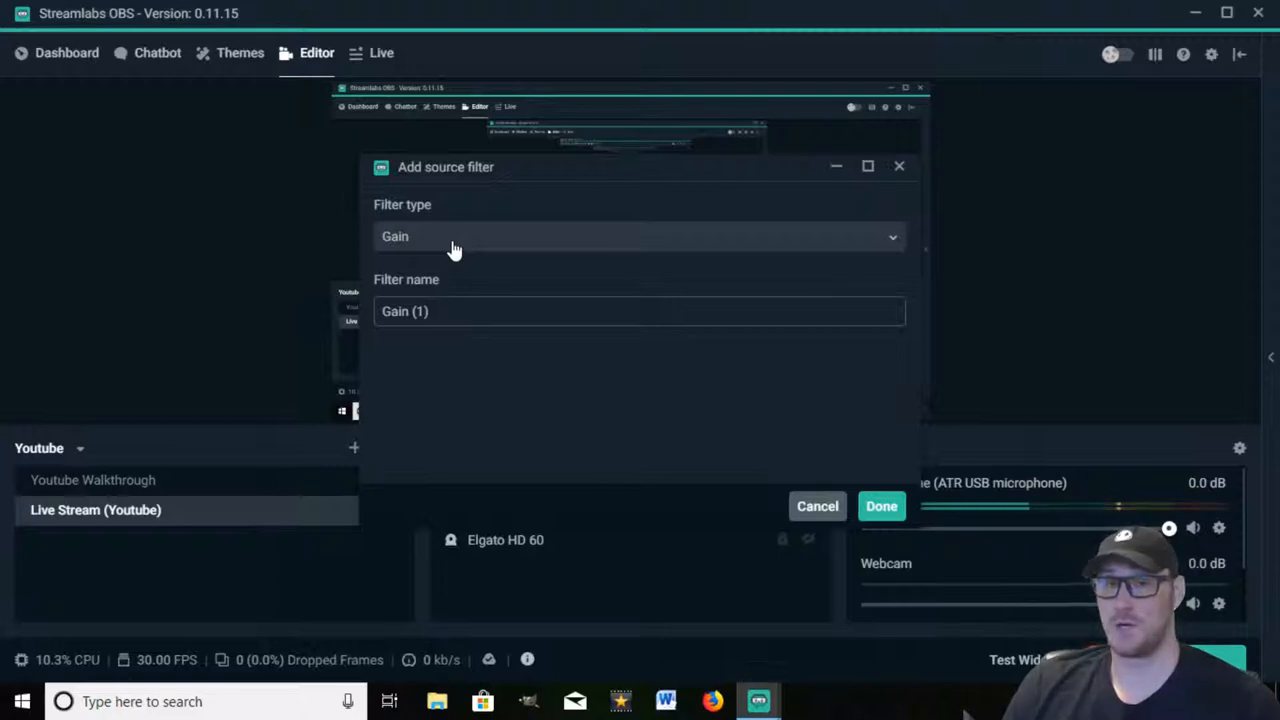
- Add a Noise Gate filter and raise its open threshold to -25 dB
left_click(635, 237)
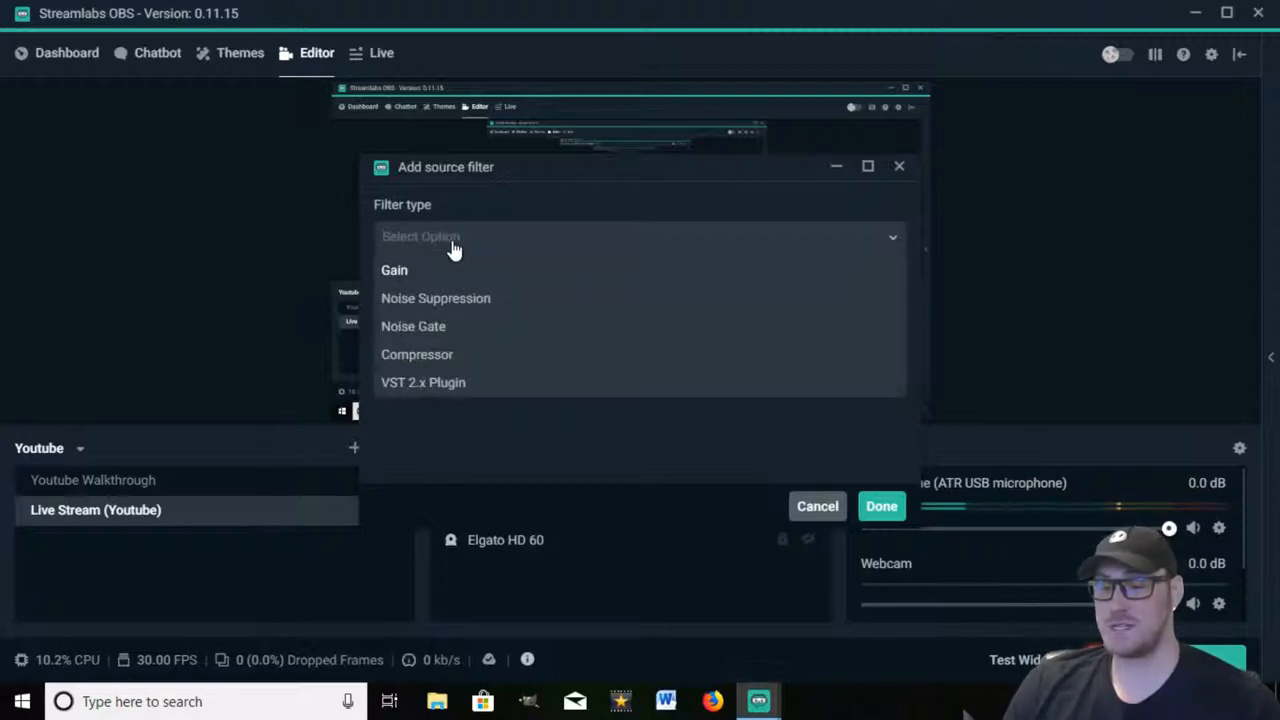
left_click(413, 326)
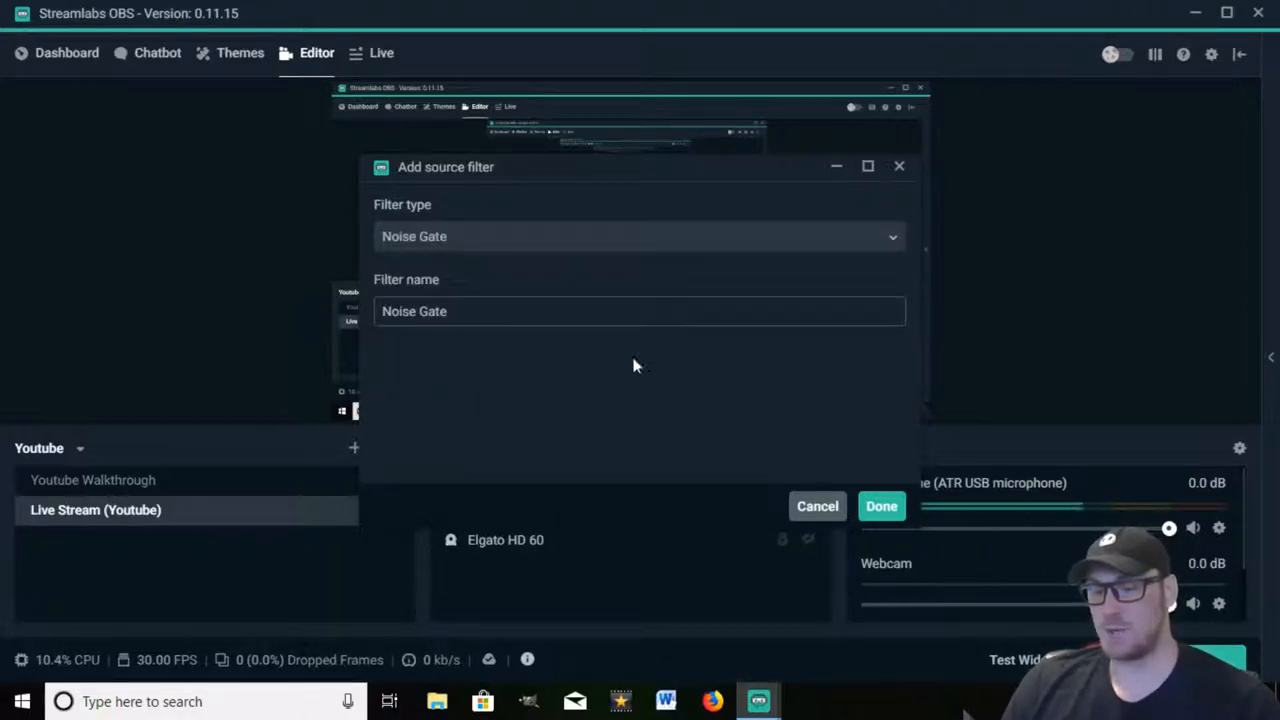
left_click(881, 506)
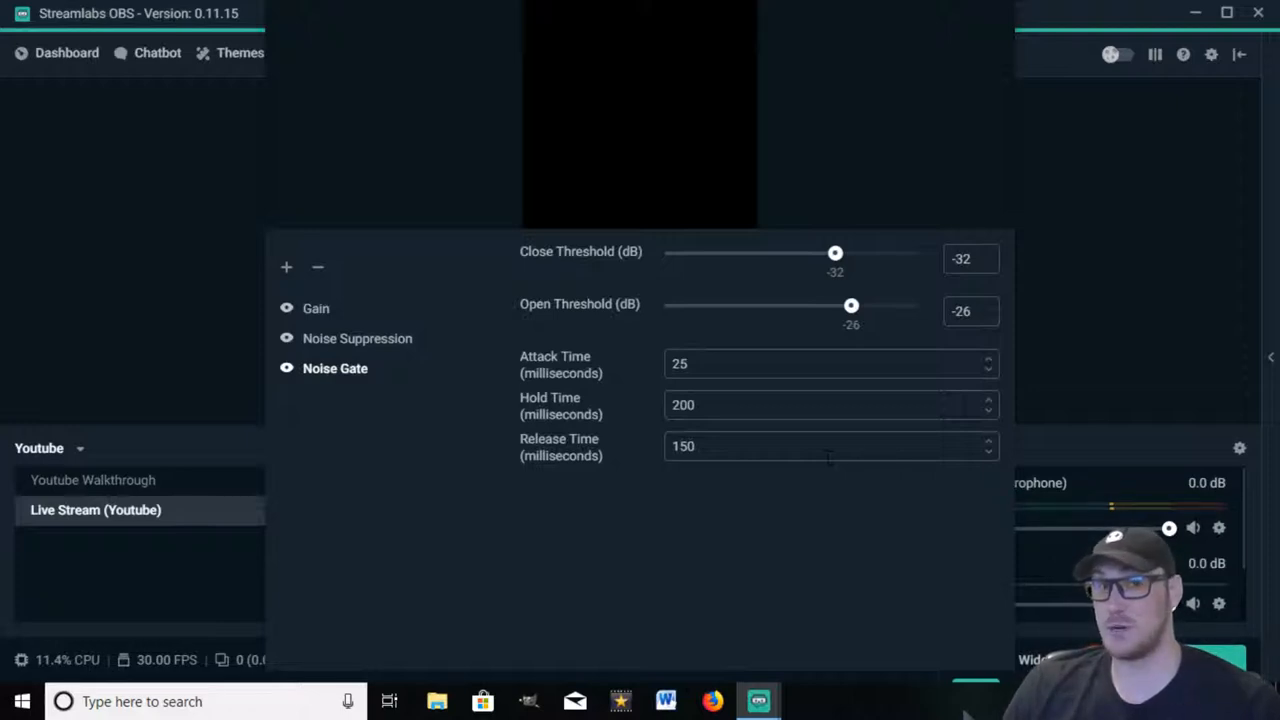
mouse_move(853, 310)
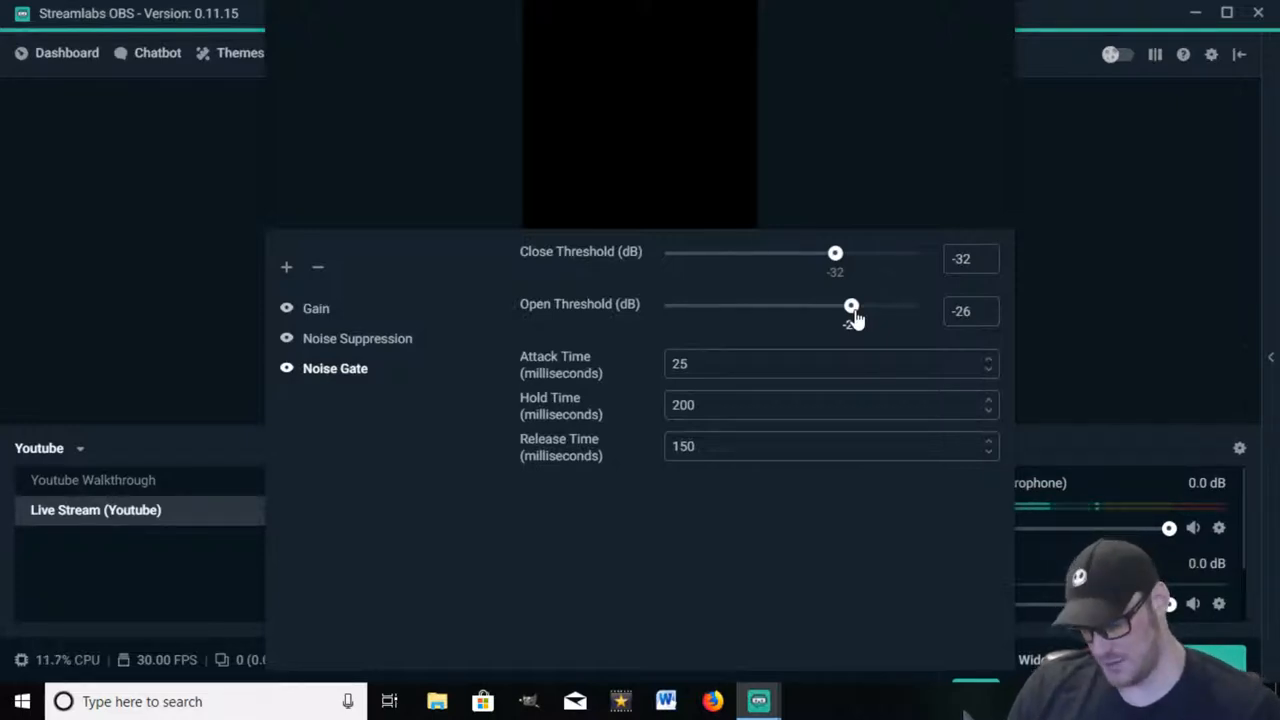
left_click_drag(851, 305, 852, 305)
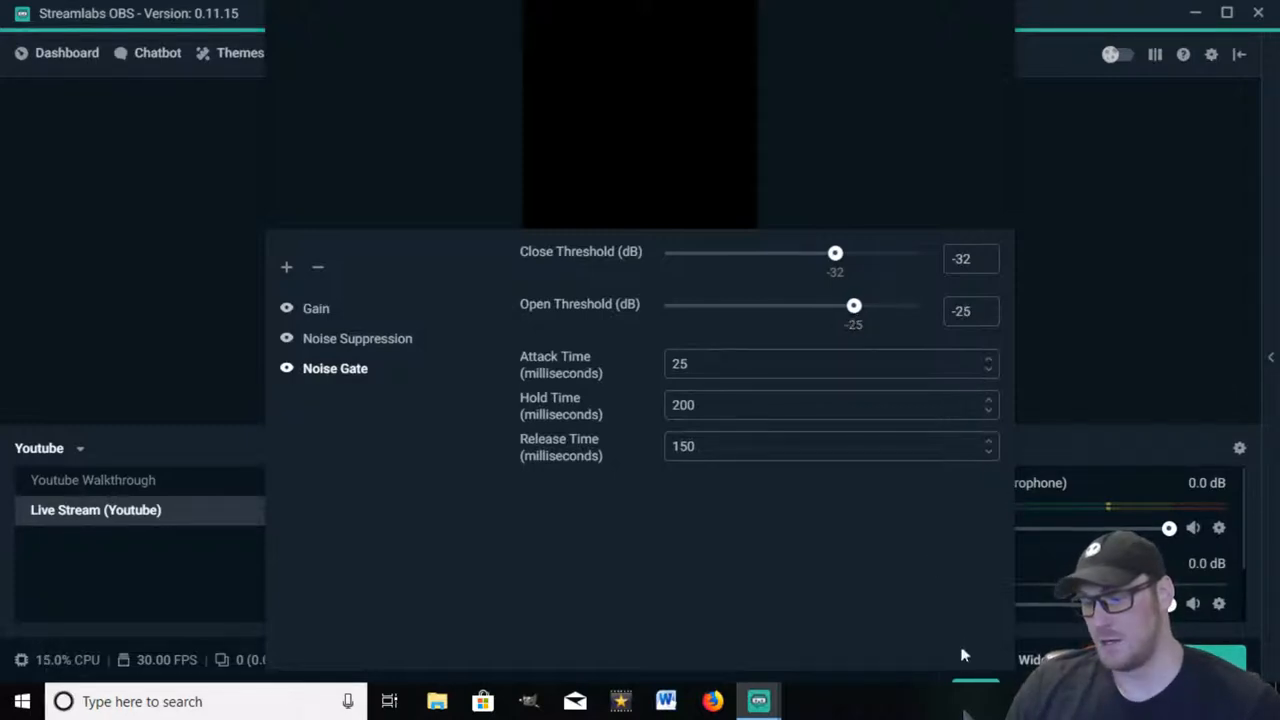
mouse_move(975, 685)
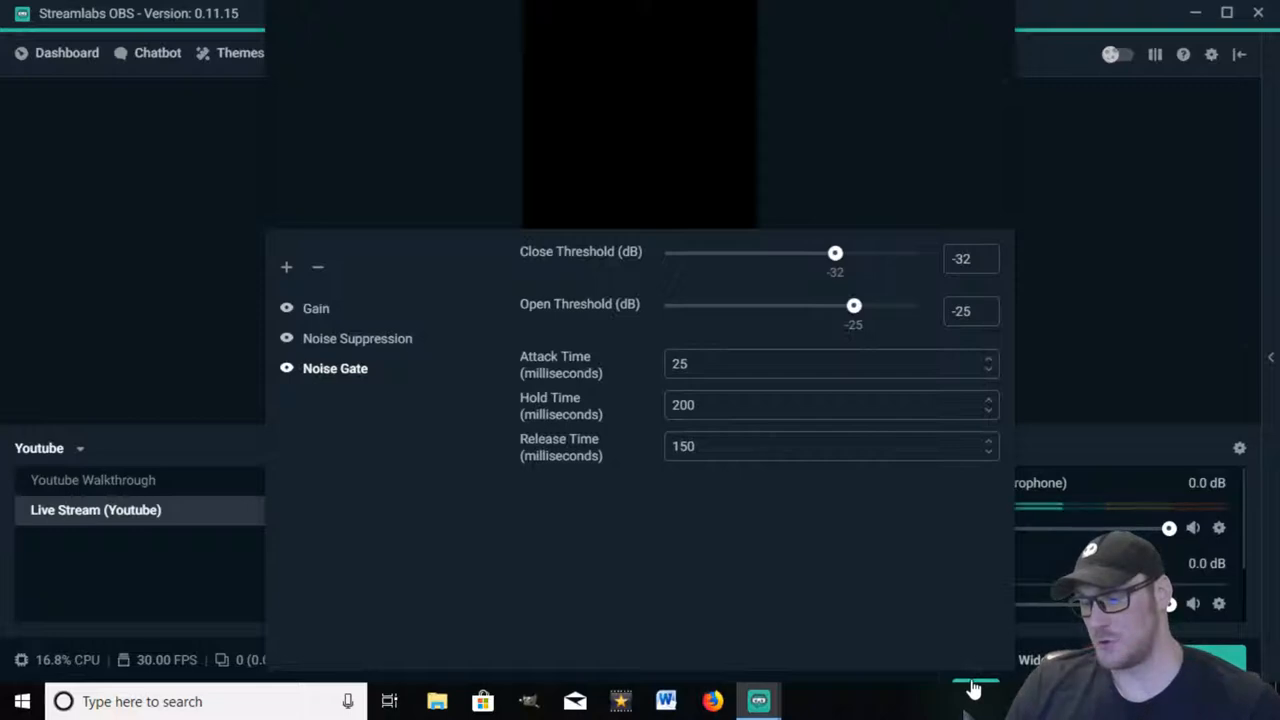